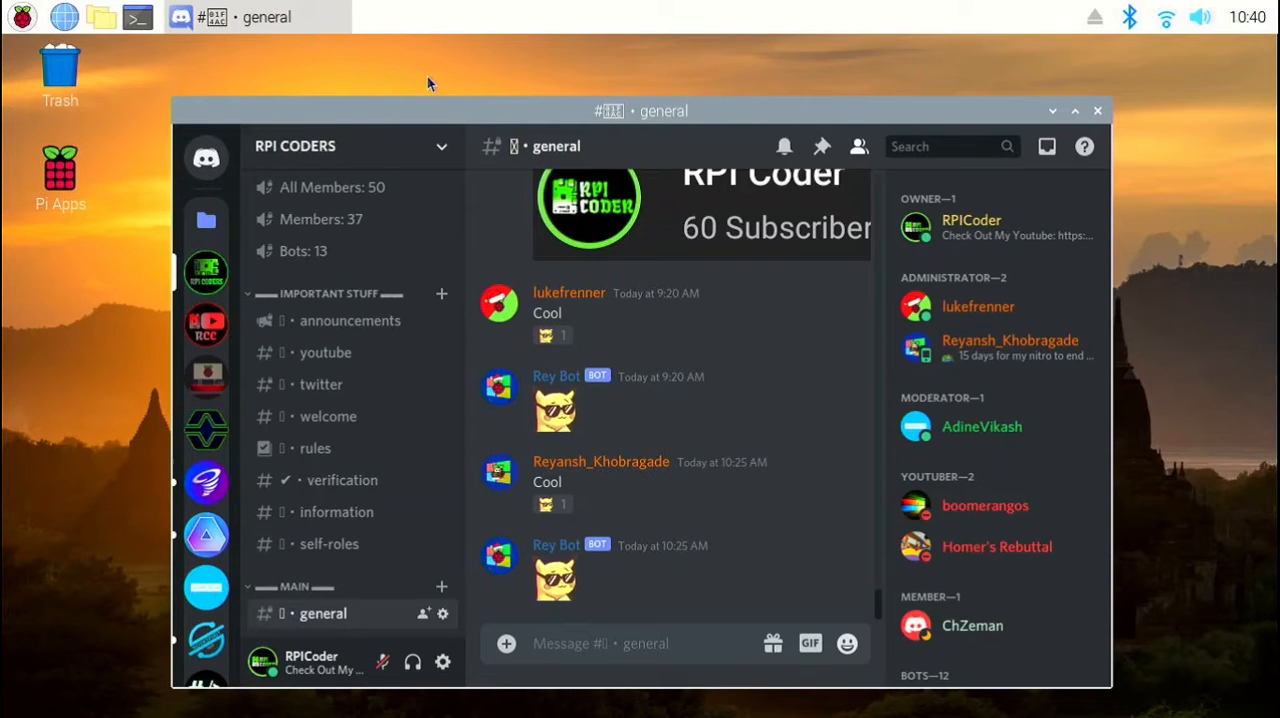
mouse_move(1274, 234)
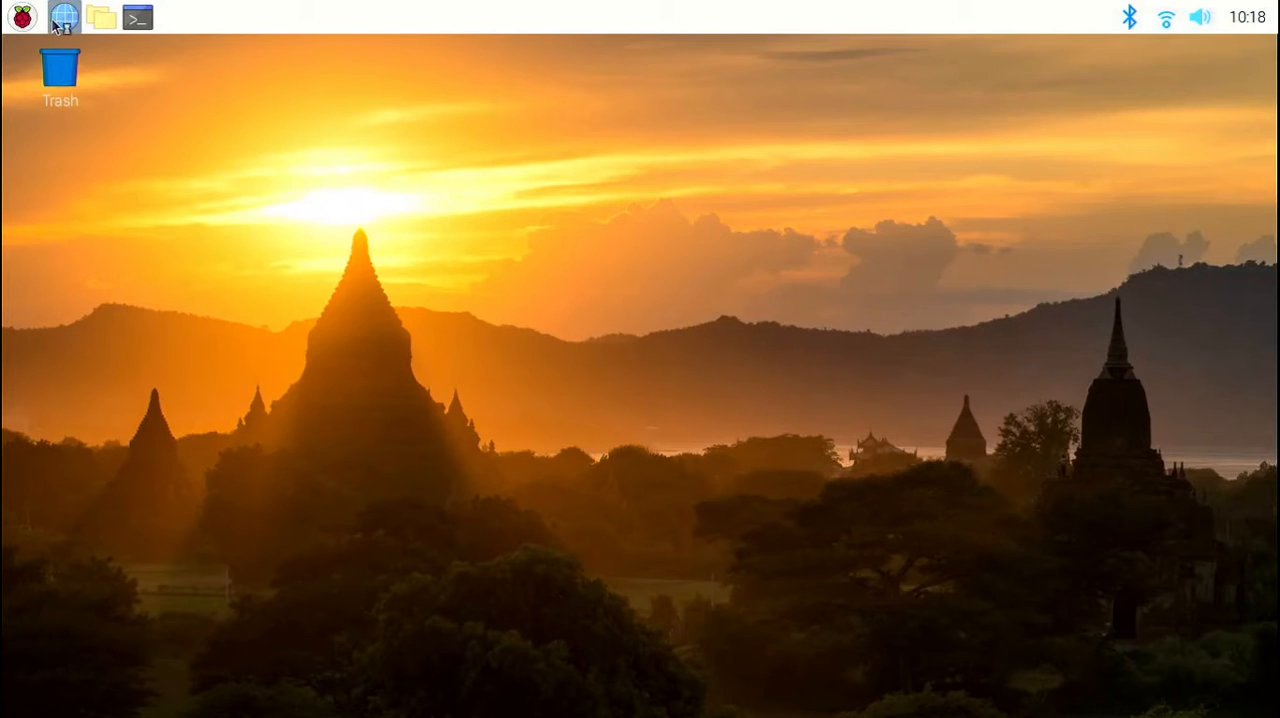
Launch Chromium and go to github.com/botspot/pi-apps
left_click(64, 16)
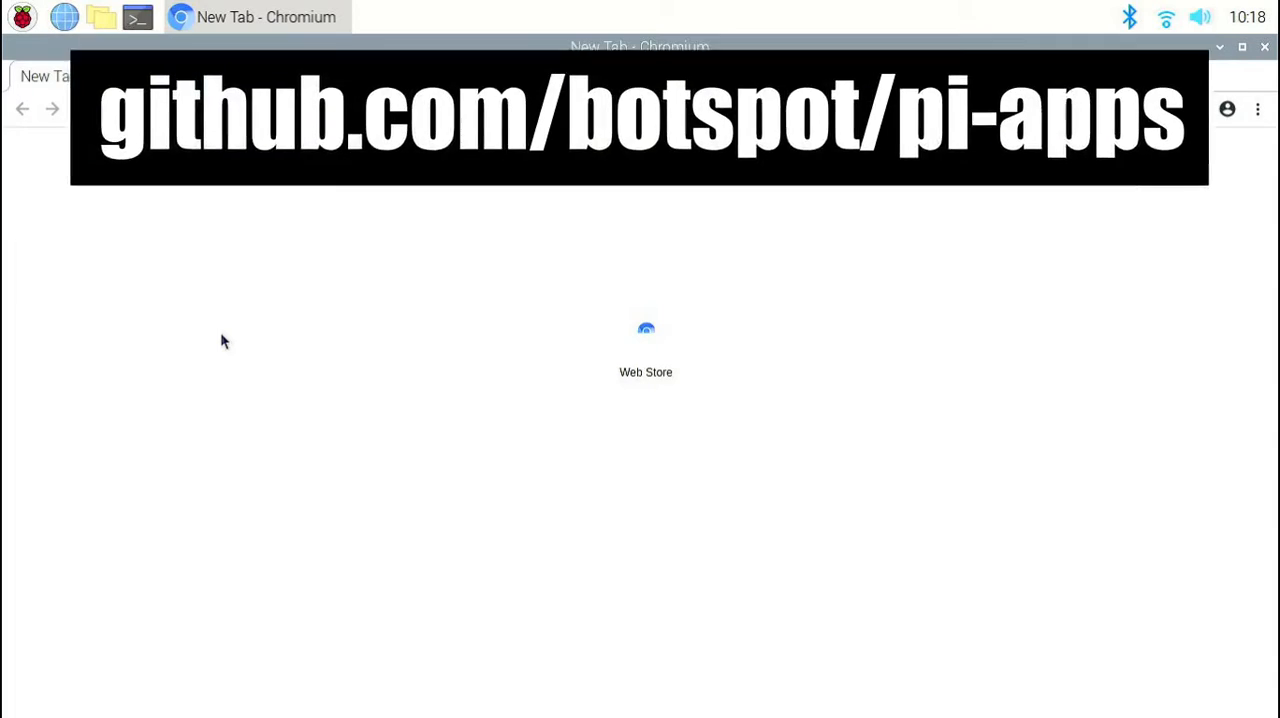
type("github.com/")
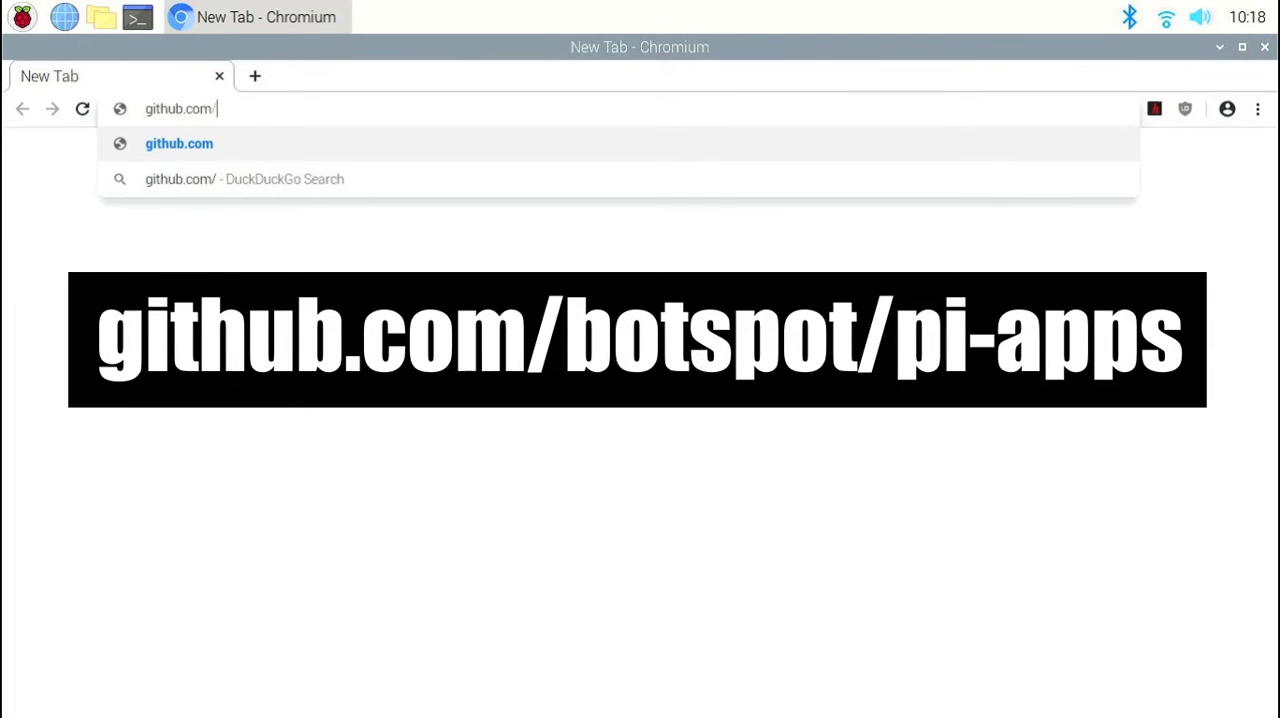
type("botsp")
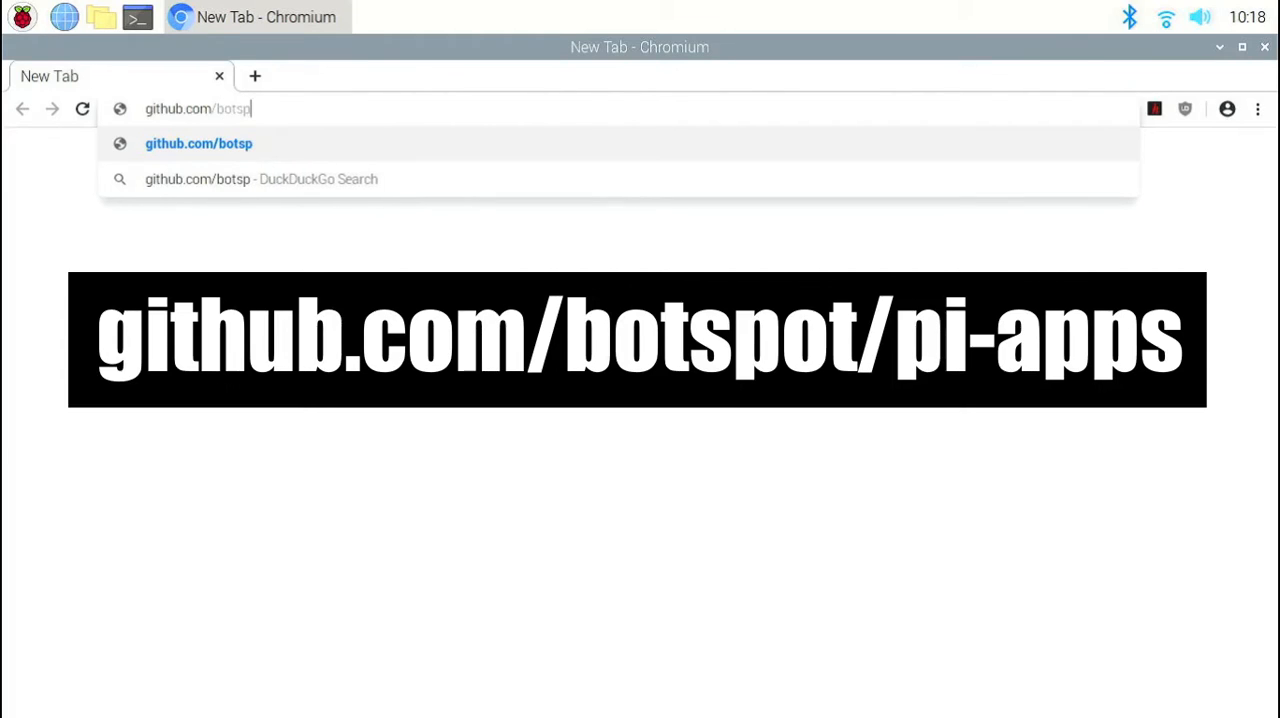
type("ot/")
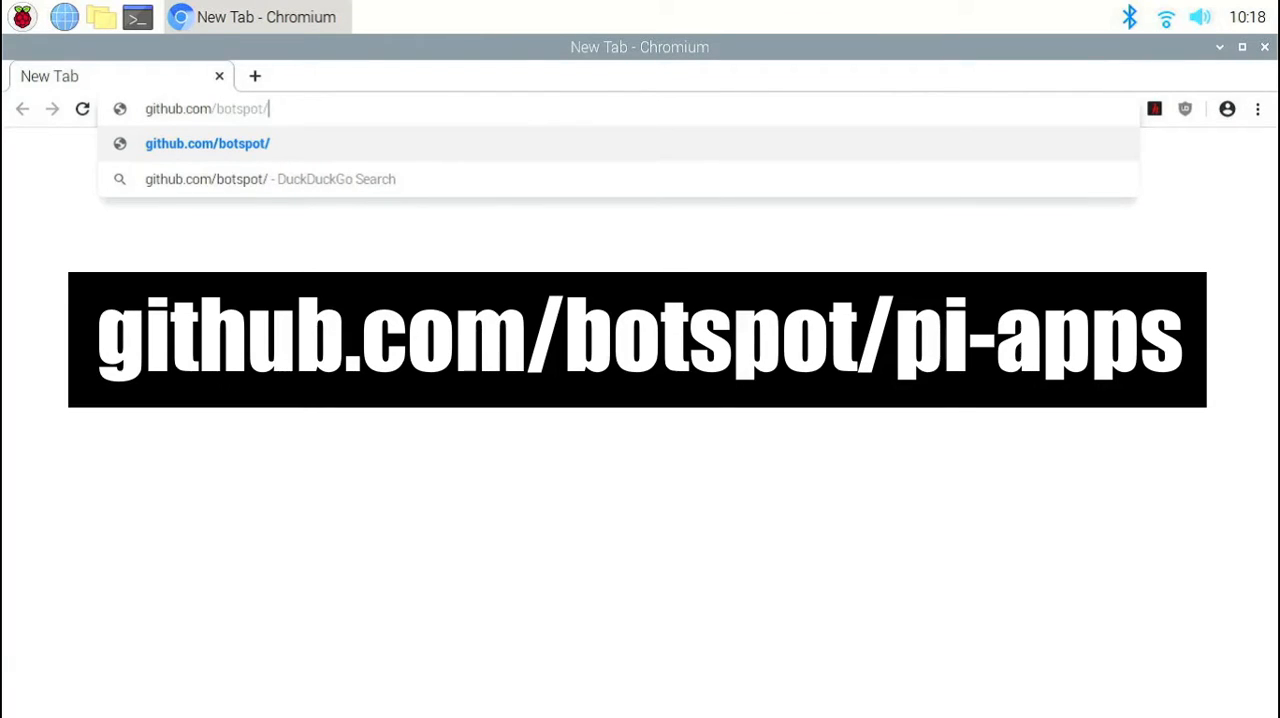
type("pi-apps")
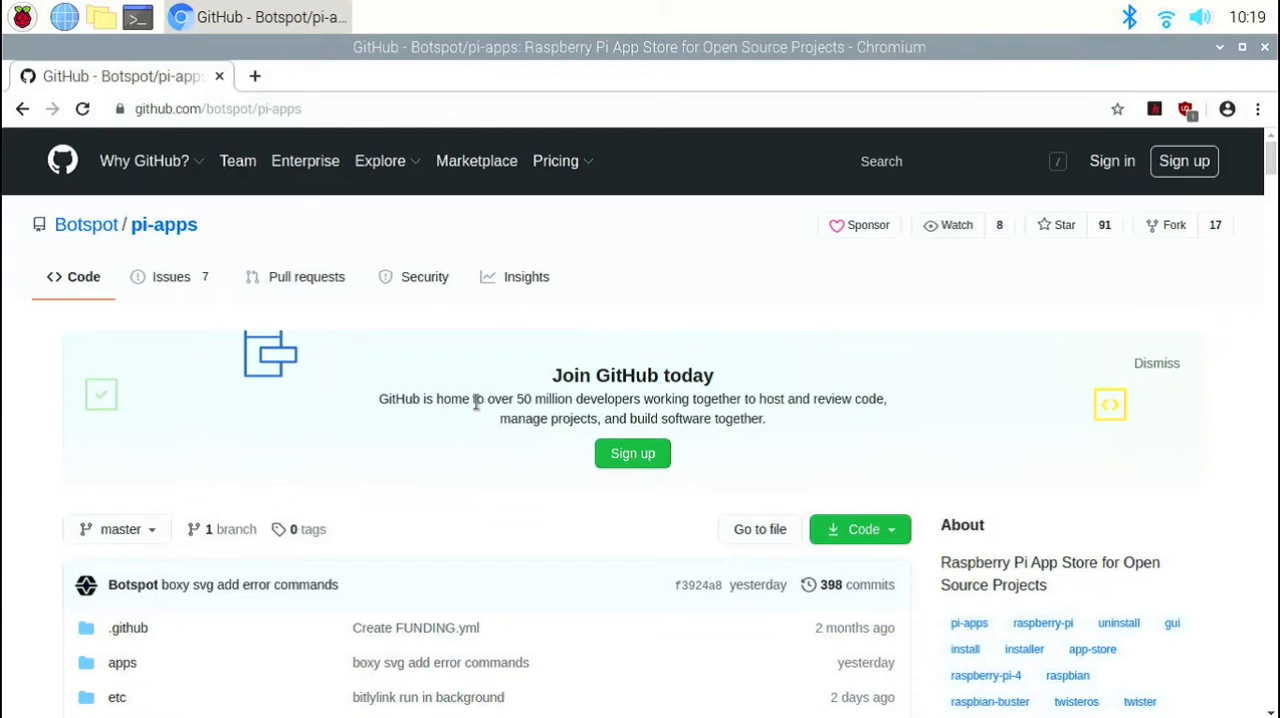
Scroll to 'To install Pi-Apps' and select the git clone and install commands
scroll("down", 3)
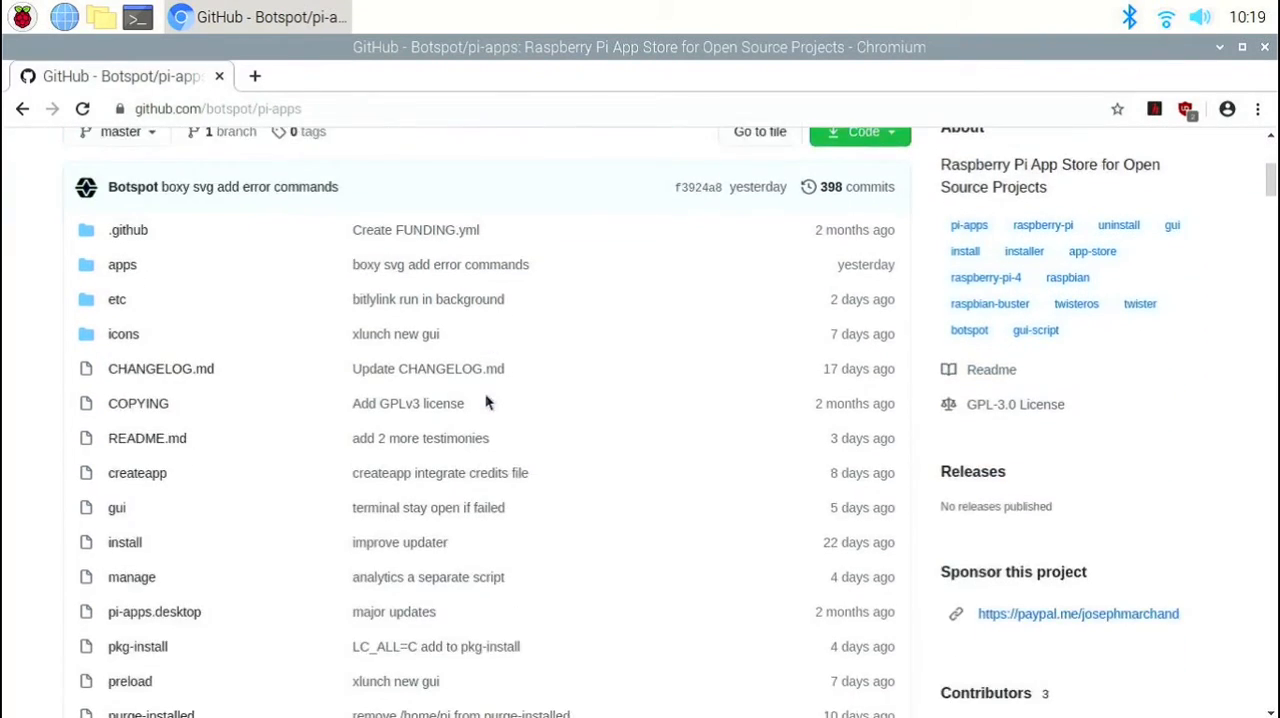
scroll("down", 3)
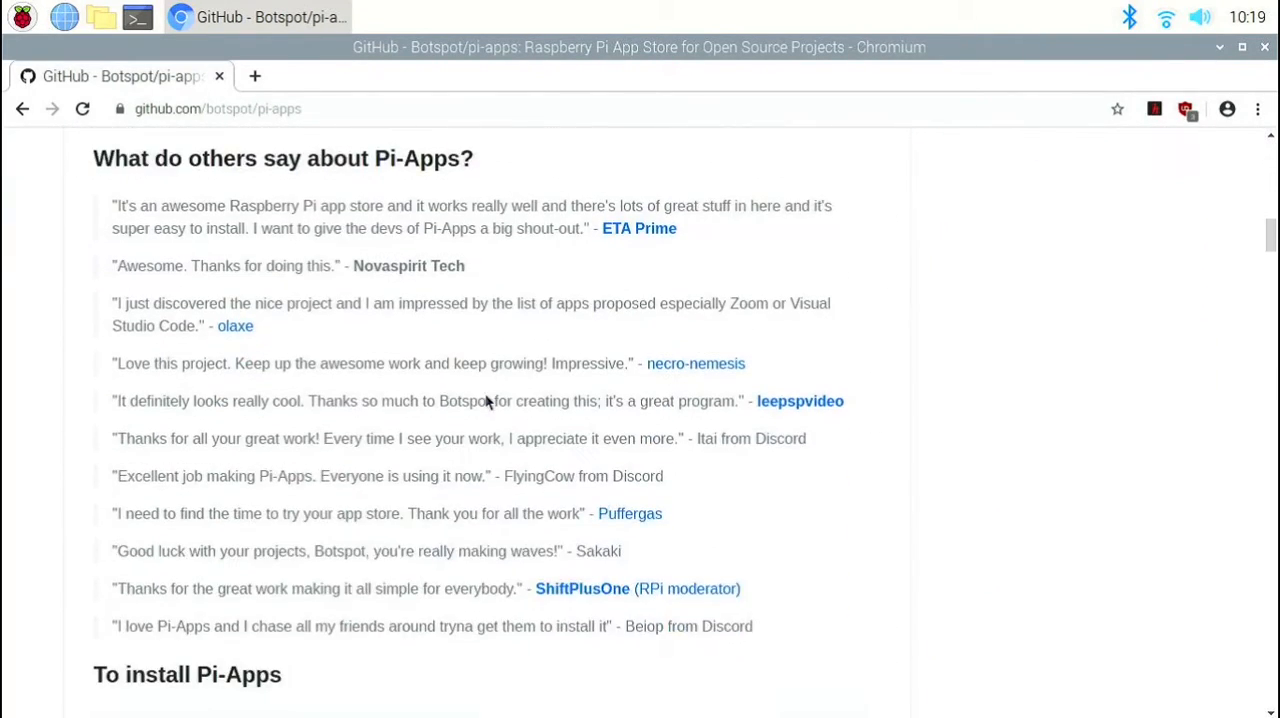
scroll("down", 3)
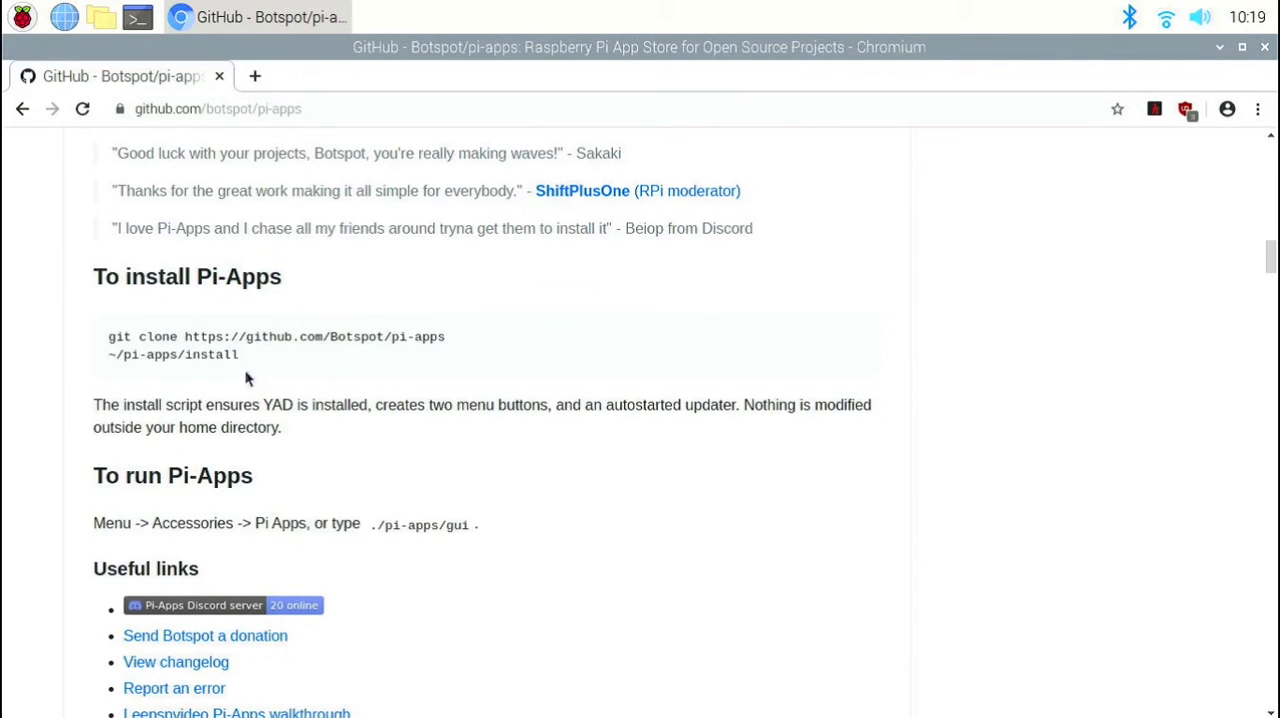
left_click_drag(180, 336, 238, 354)
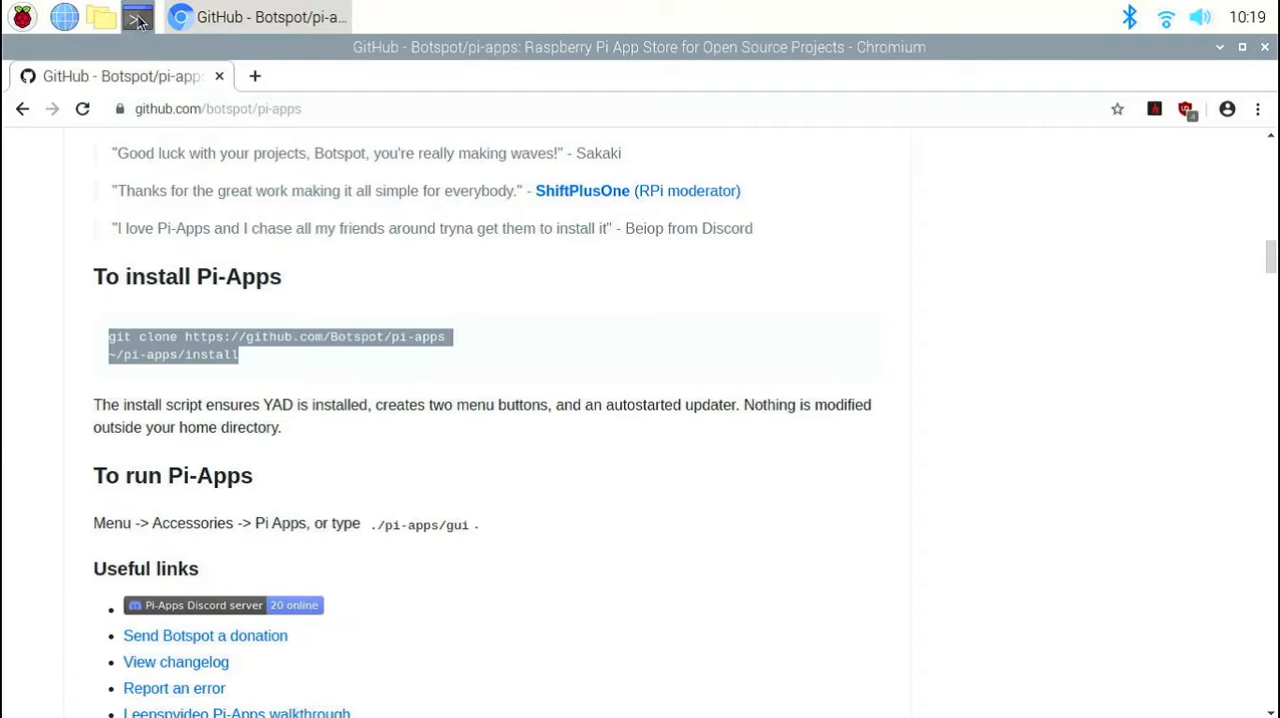
Run ~/pi-apps/install in LXTerminal, answering y to install YAD
left_click(136, 16)
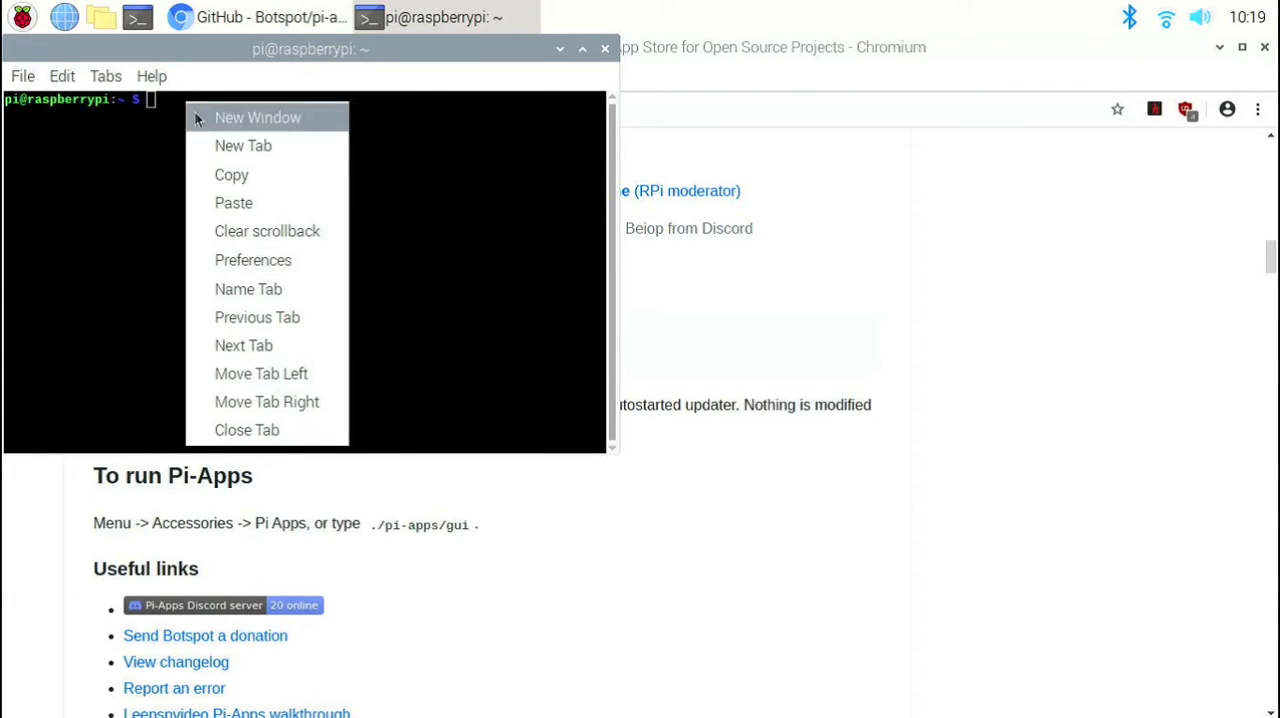
mouse_move(232, 202)
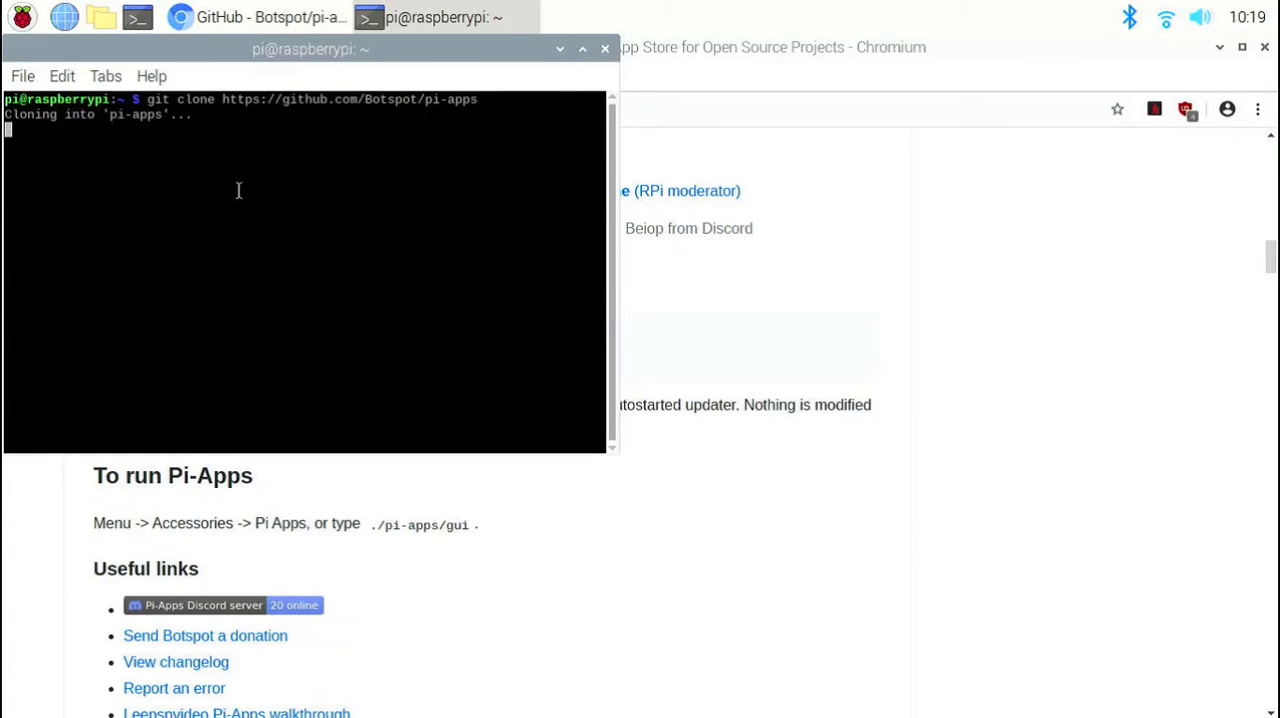
mouse_move(576, 260)
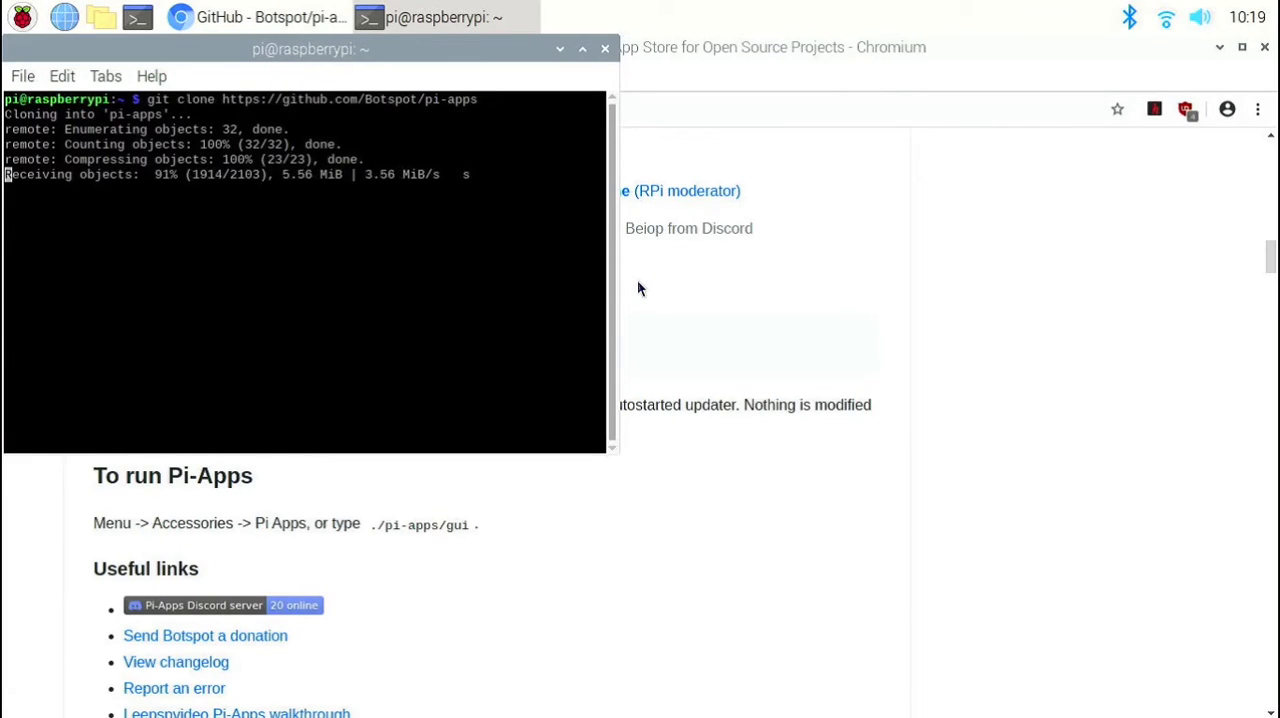
type("~/pi-apps/install")
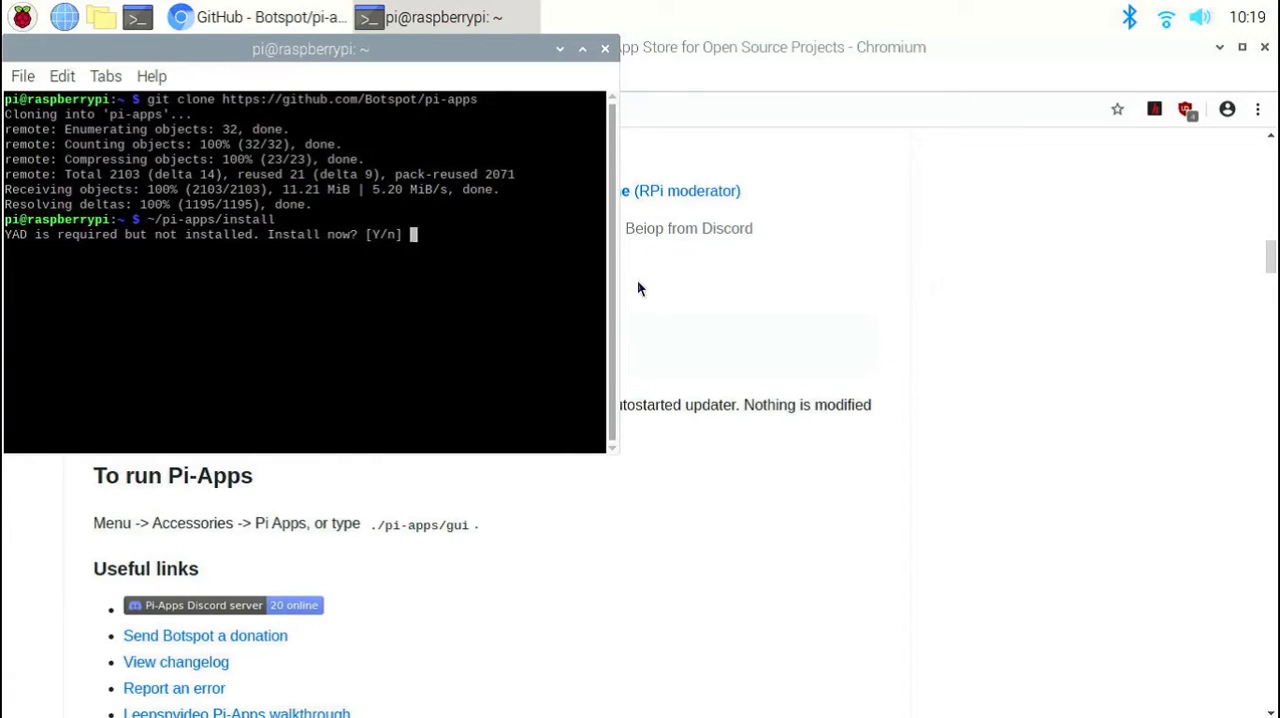
type("y")
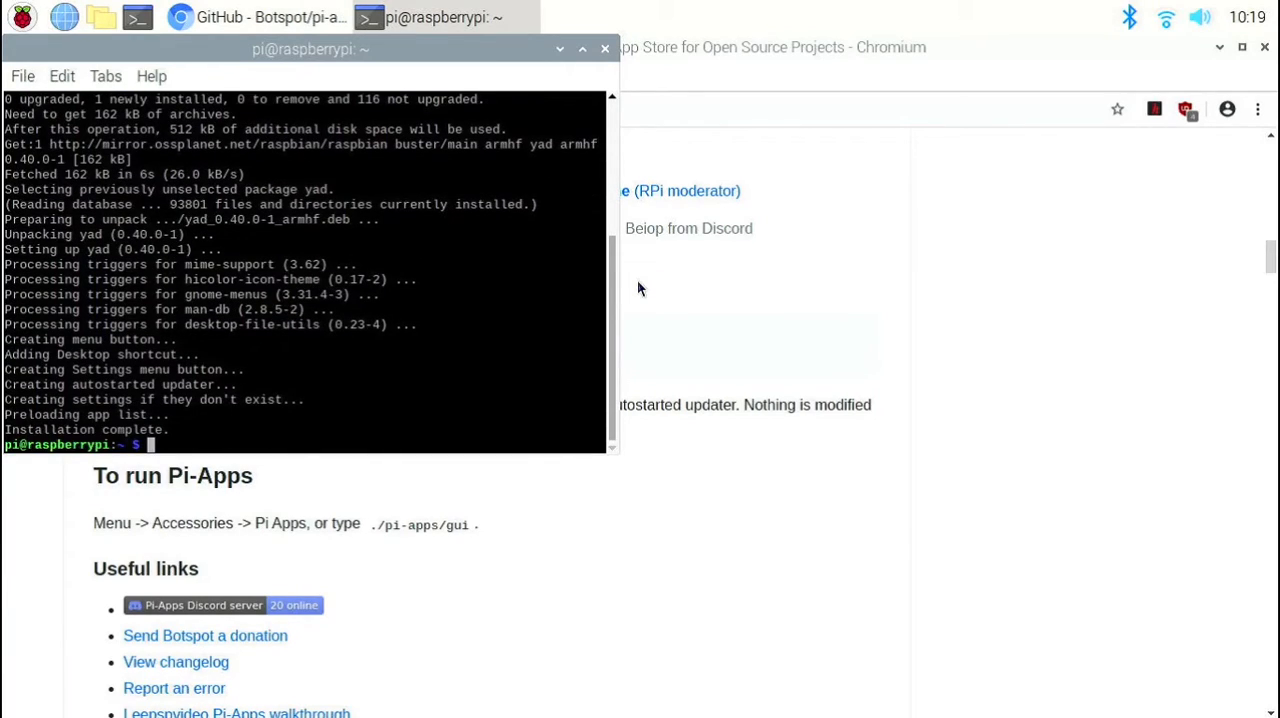
mouse_move(590, 308)
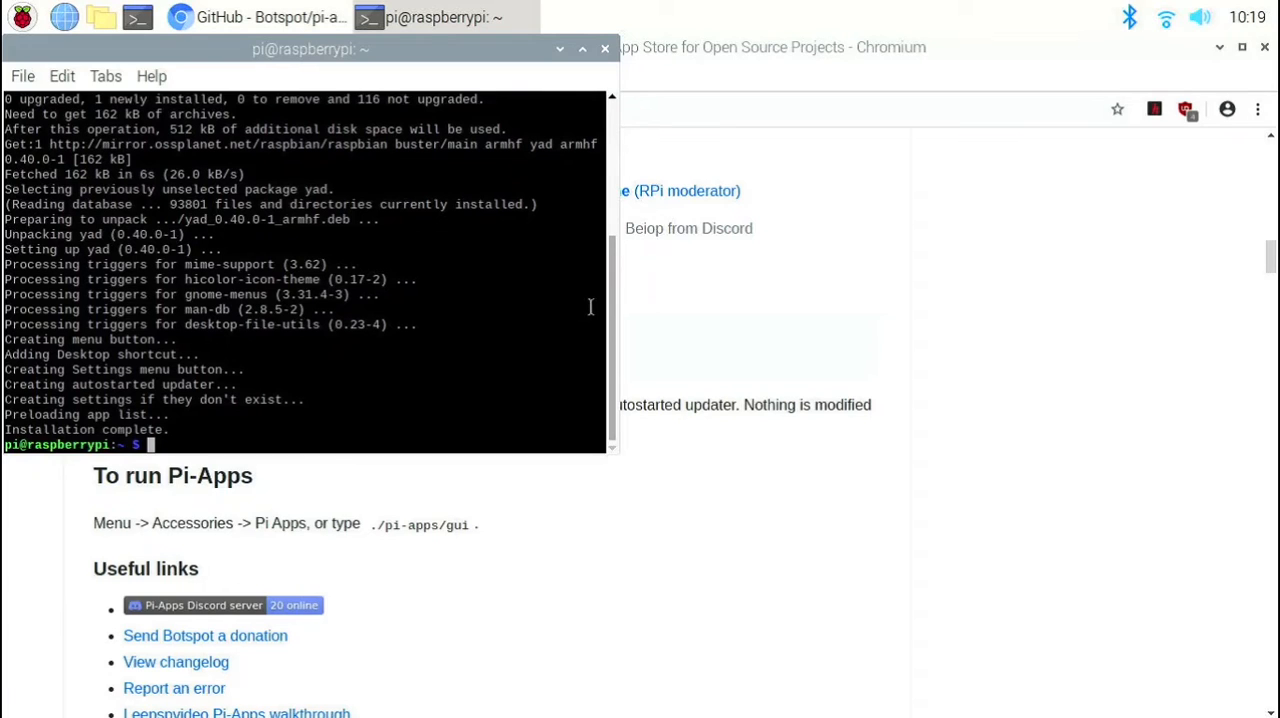
mouse_move(604, 48)
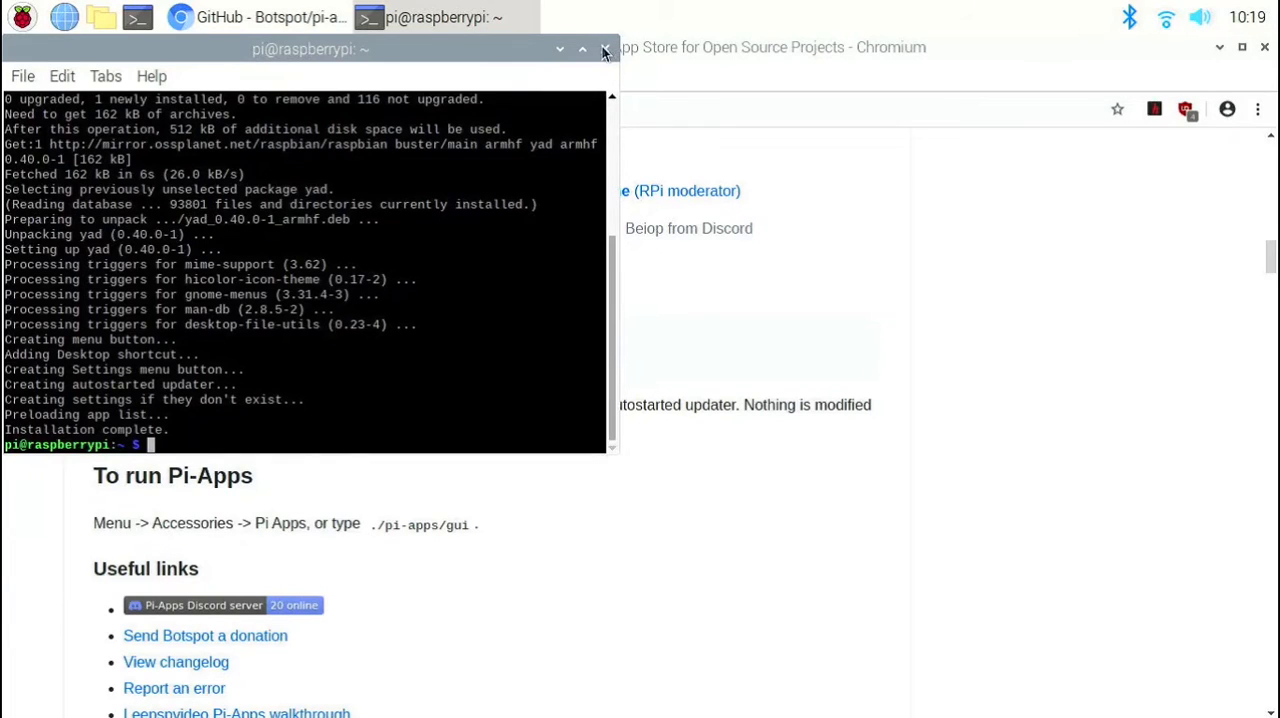
Close the terminal and browser, then launch Pi-Apps from its desktop icon with Execute
left_click(604, 48)
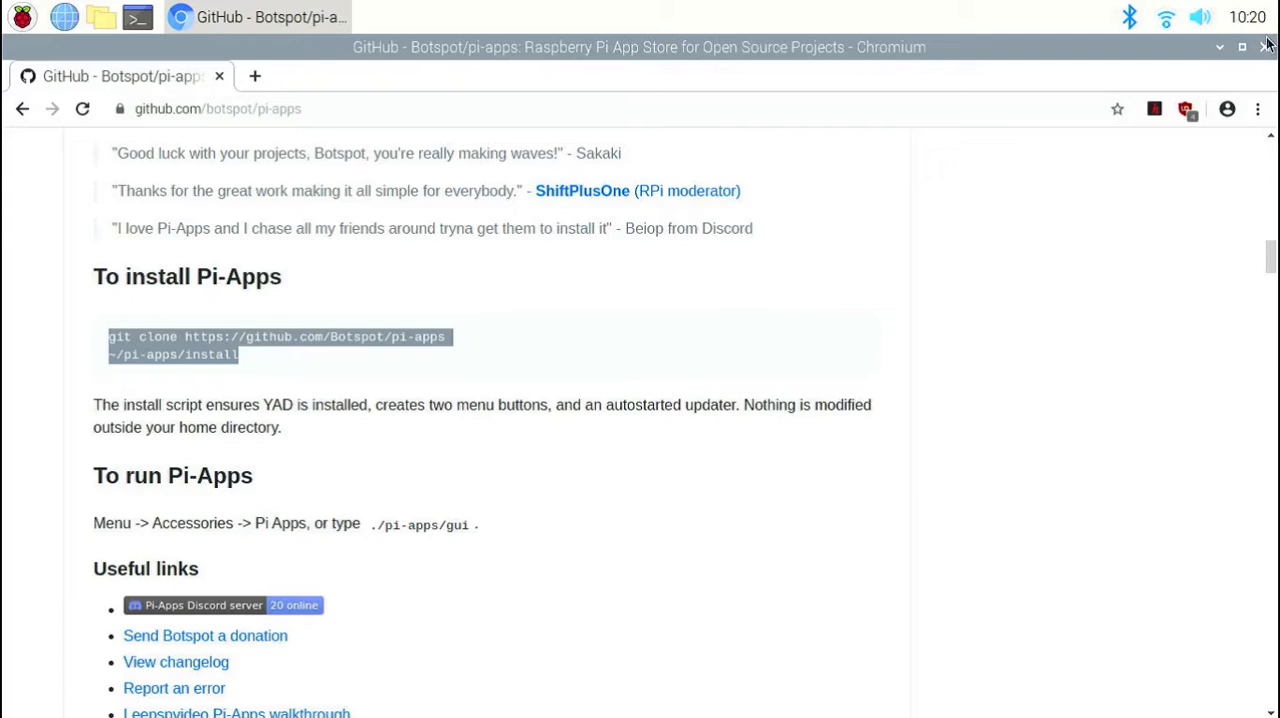
left_click(1268, 48)
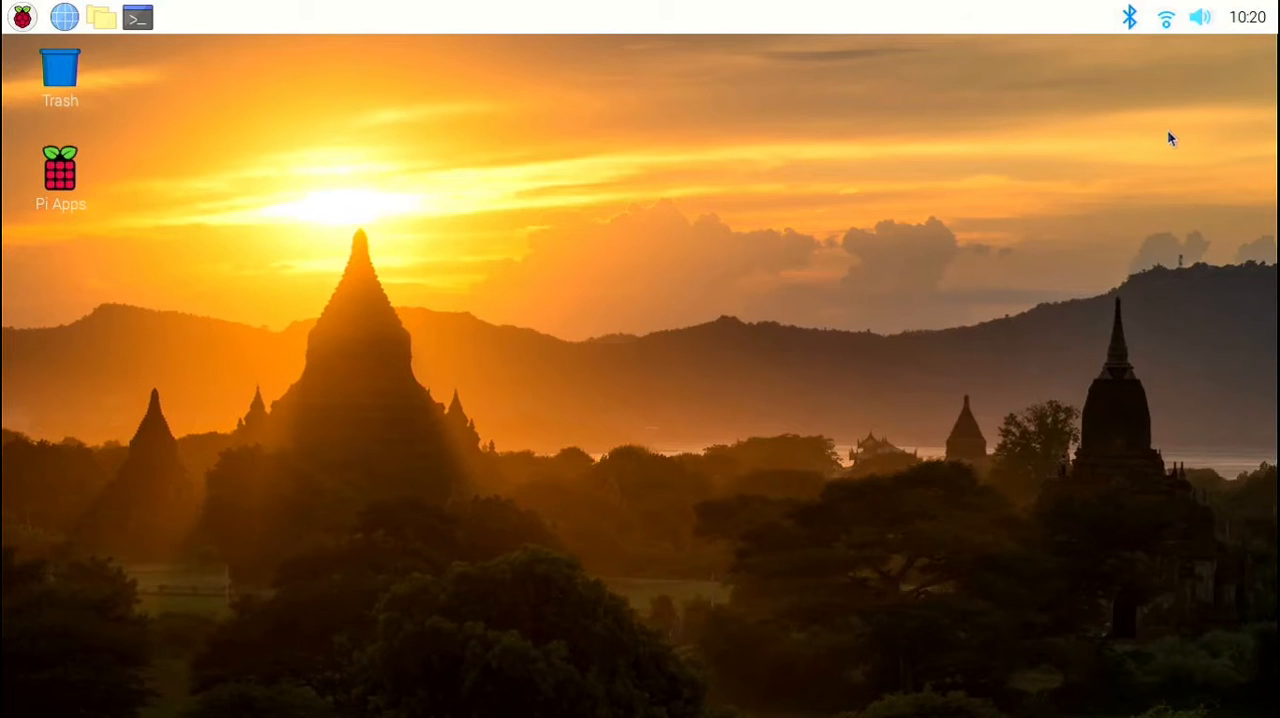
mouse_move(220, 238)
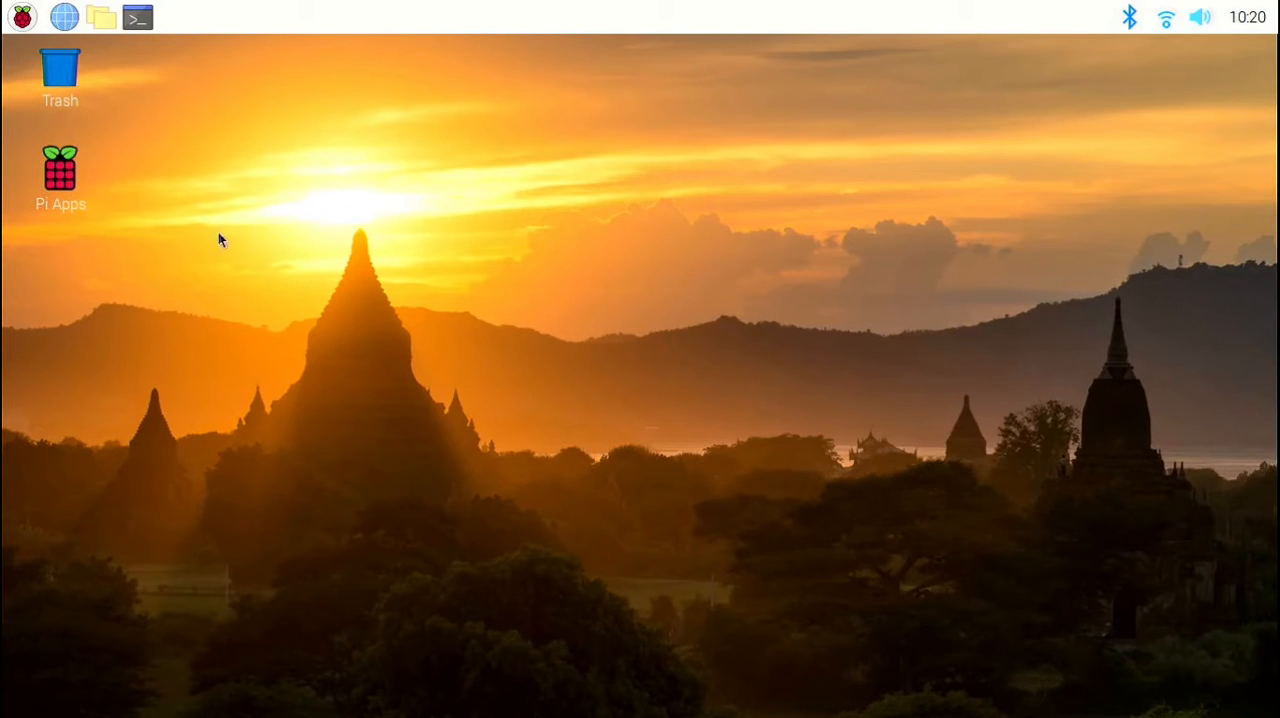
double_click(60, 168)
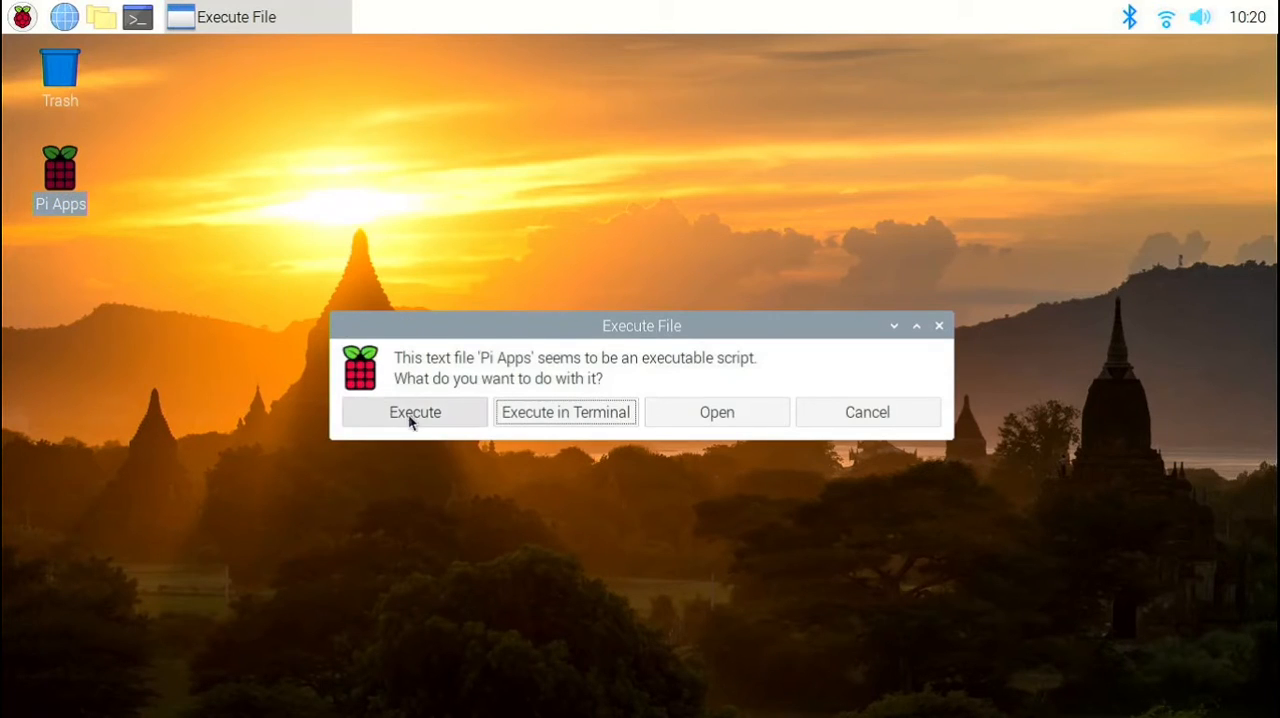
left_click(414, 412)
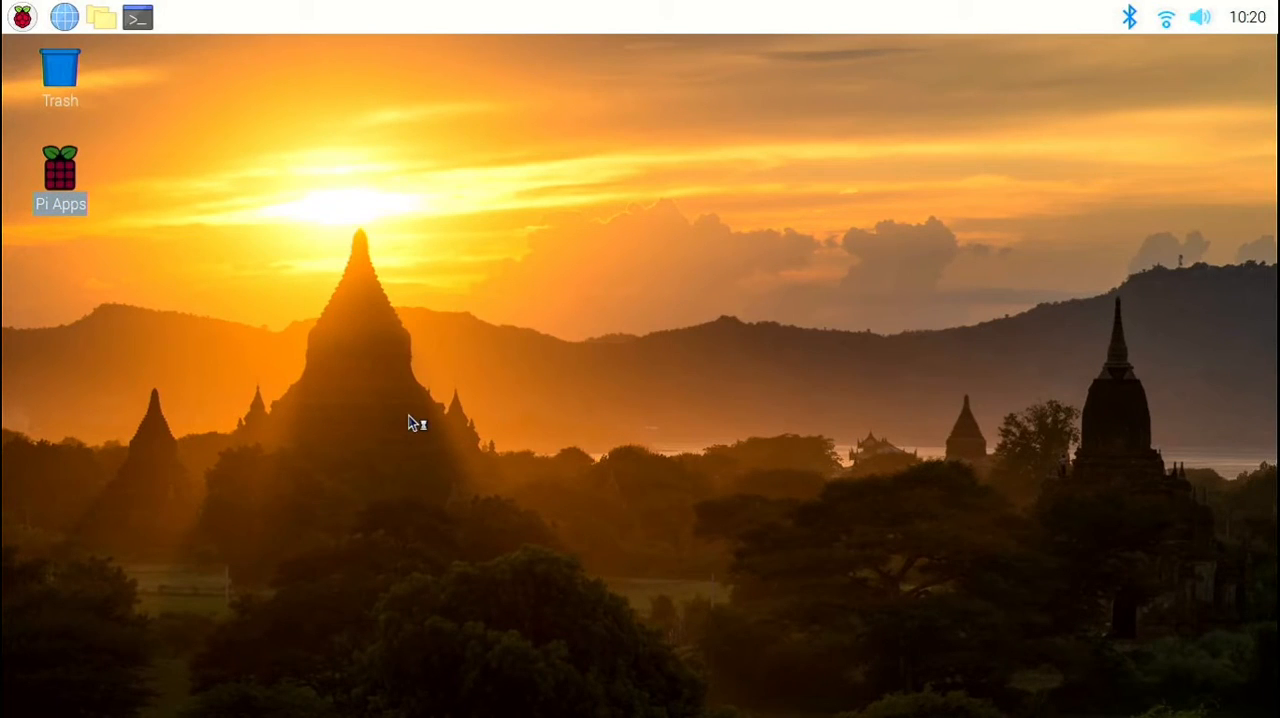
double_click(60, 170)
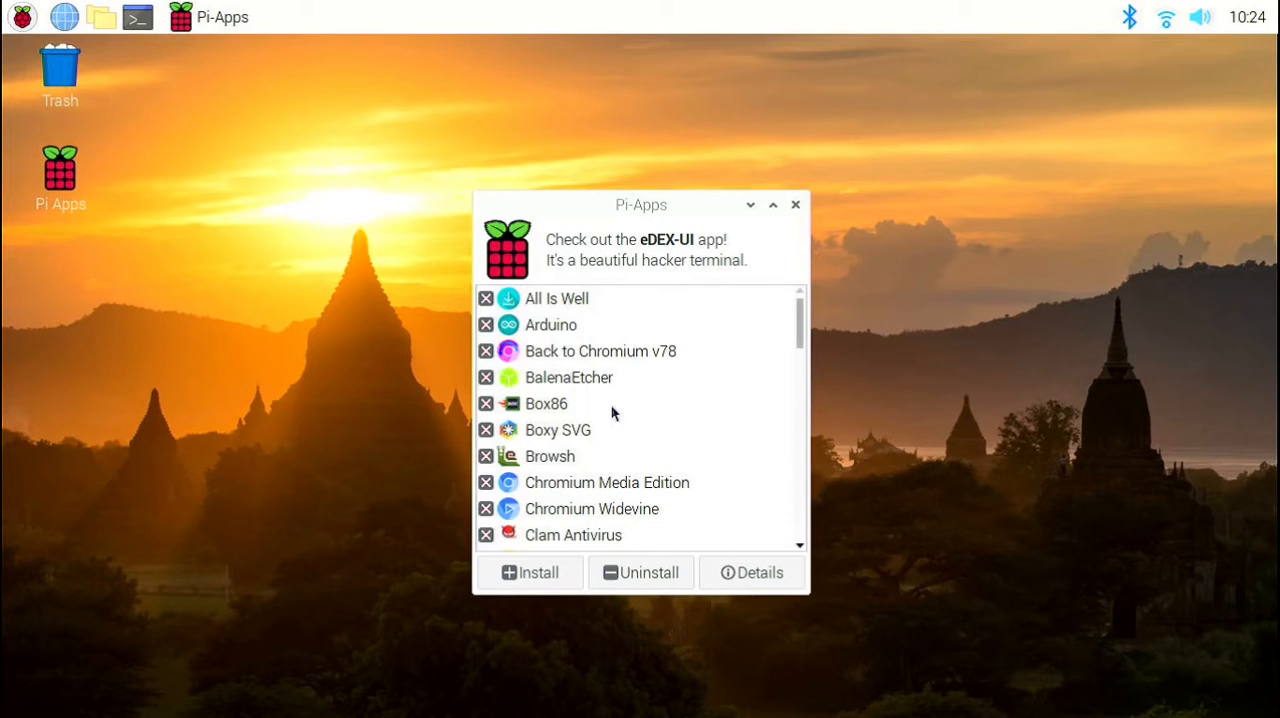
Select Discord in the Pi-Apps list and start its installation
scroll("down", 3)
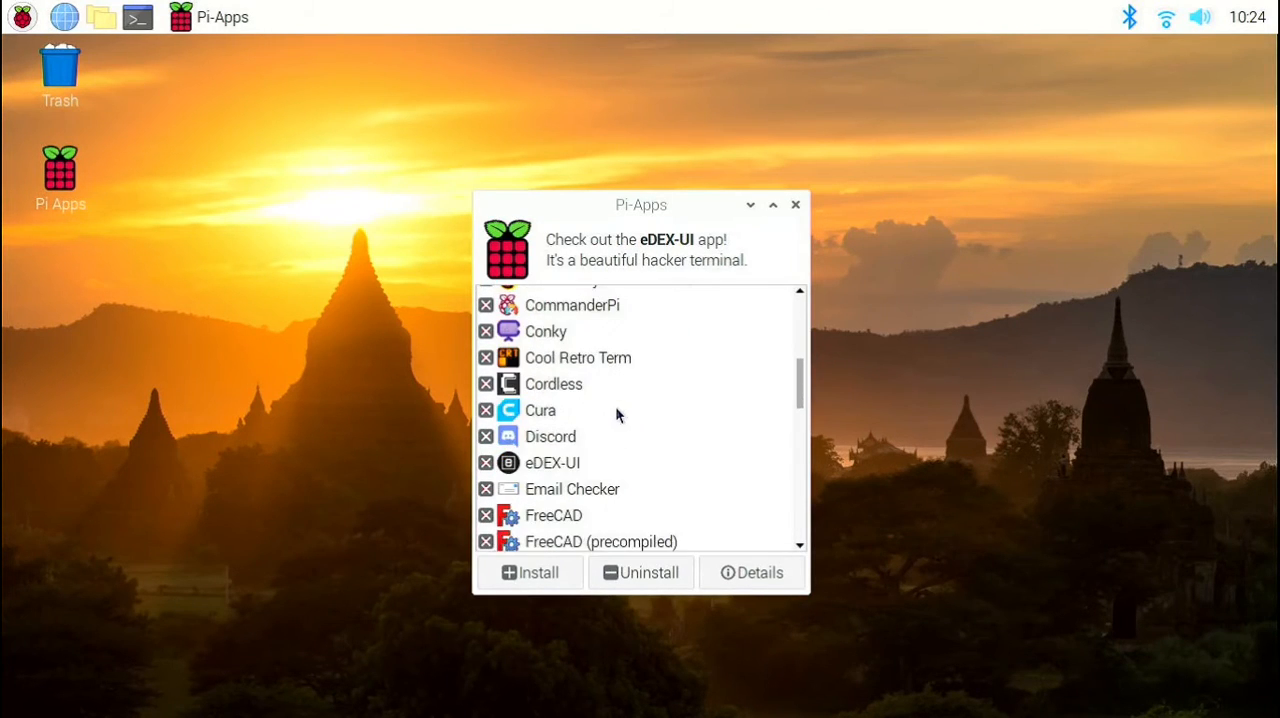
left_click(548, 436)
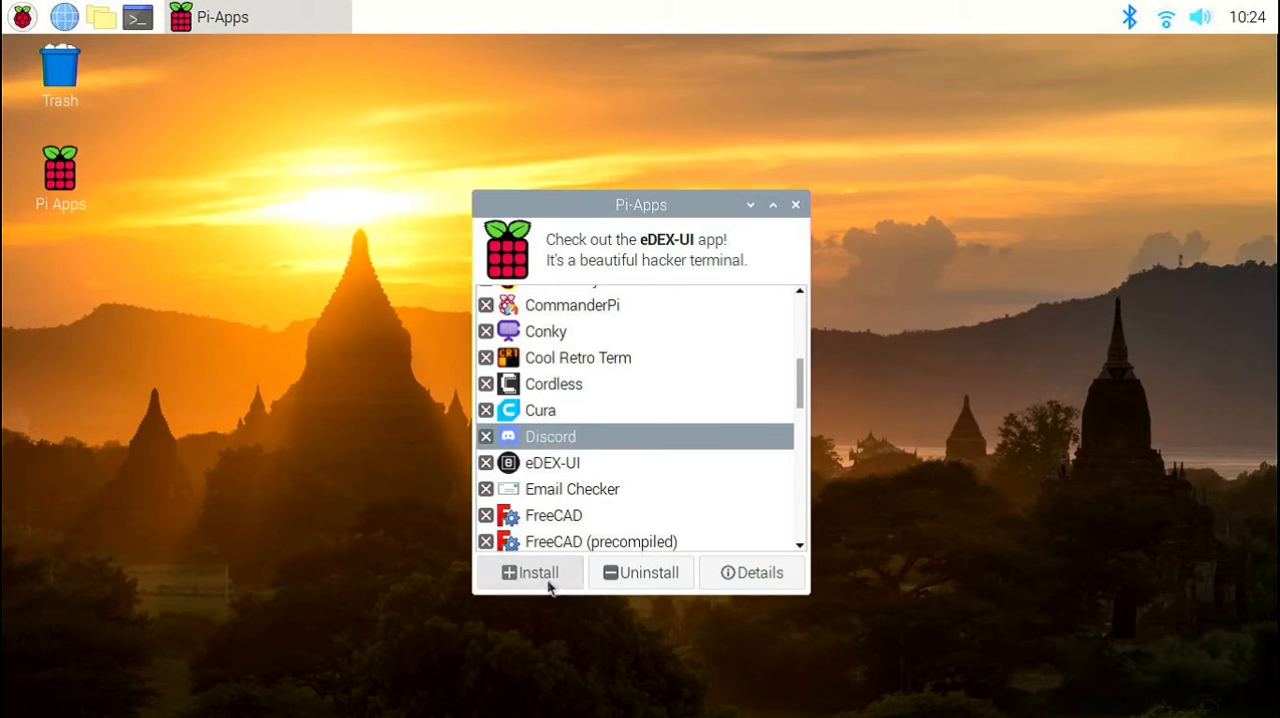
left_click(528, 572)
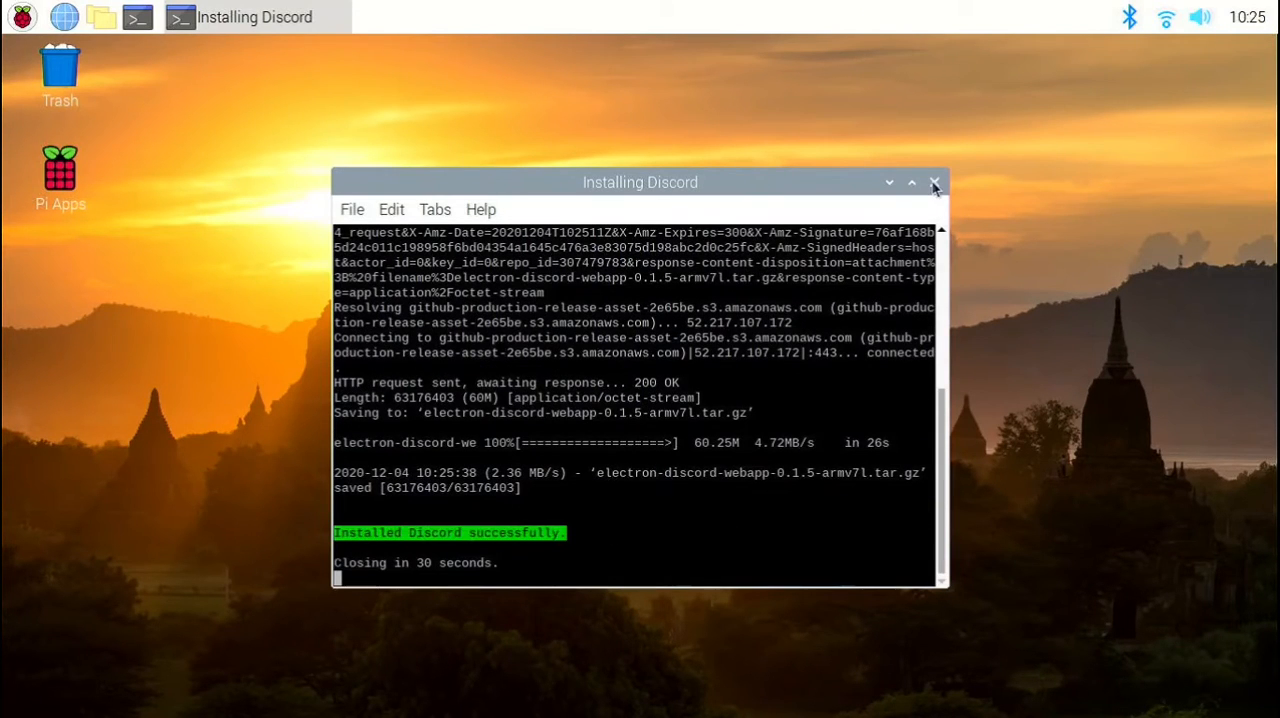
Close the finished Discord installer terminal and the Pi-Apps window
left_click(934, 184)
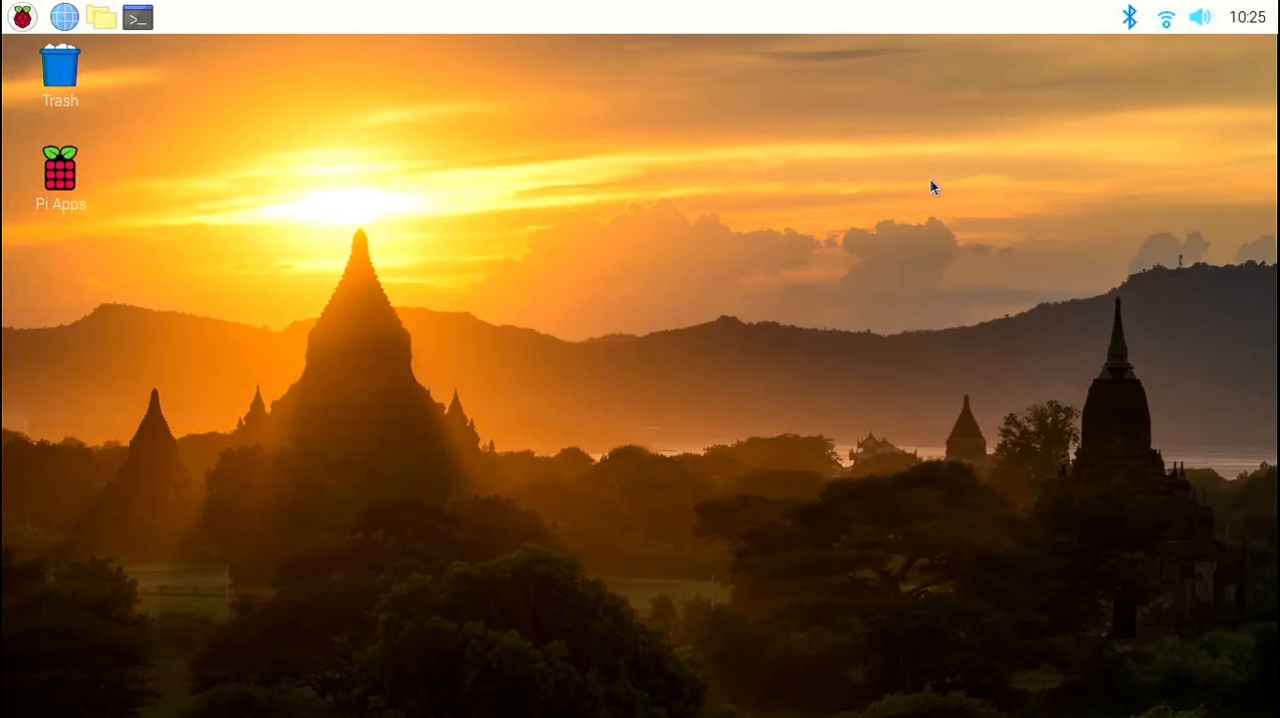
double_click(60, 168)
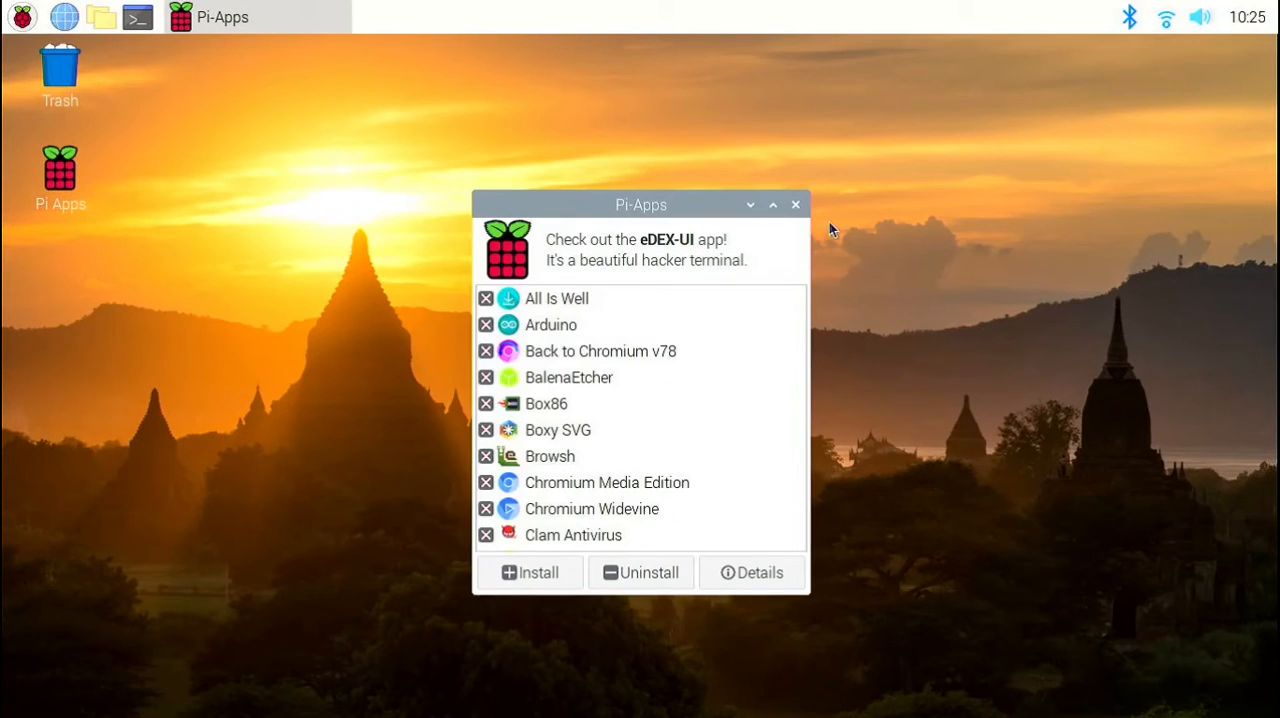
left_click(796, 204)
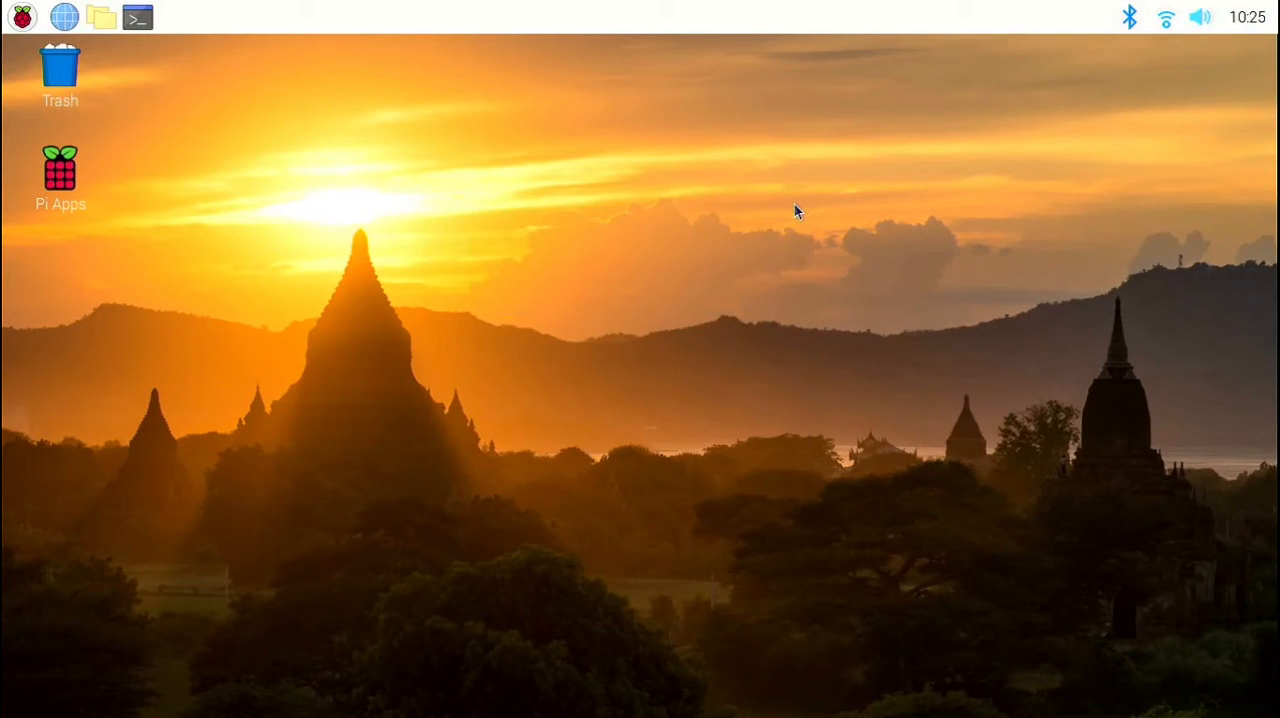
Launch Discord from the Internet section of the applications menu
left_click(20, 16)
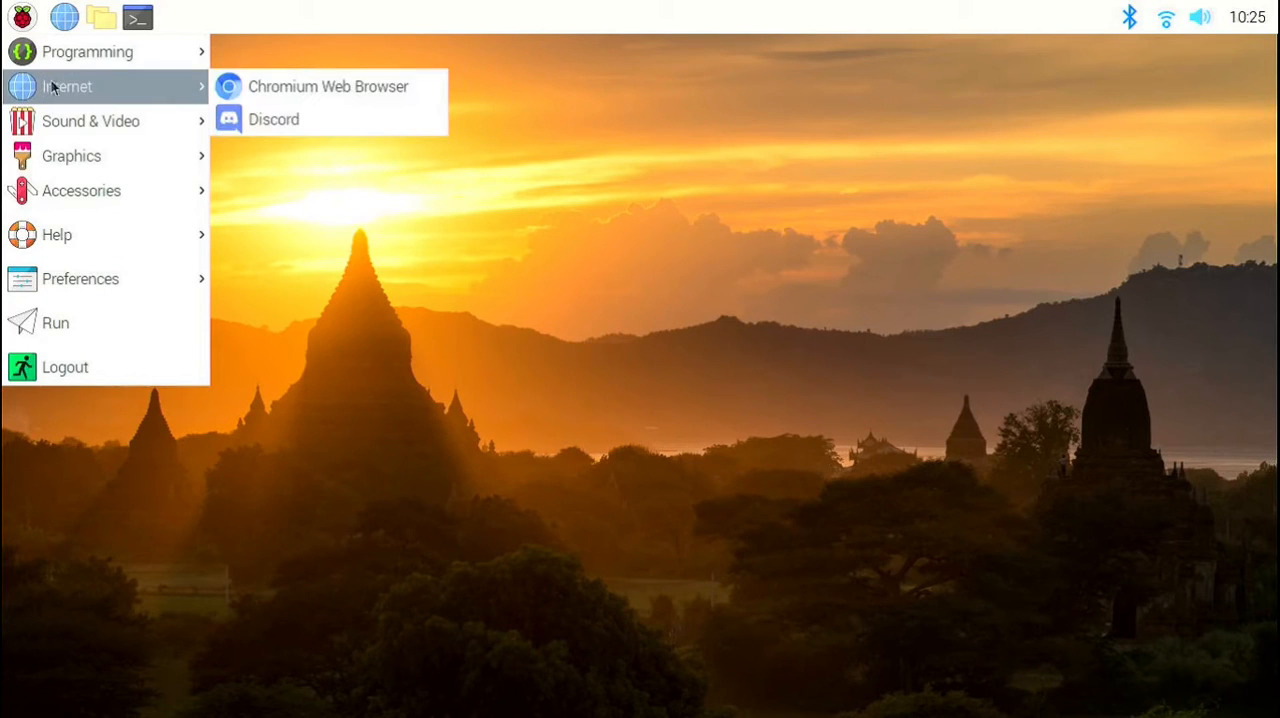
mouse_move(272, 120)
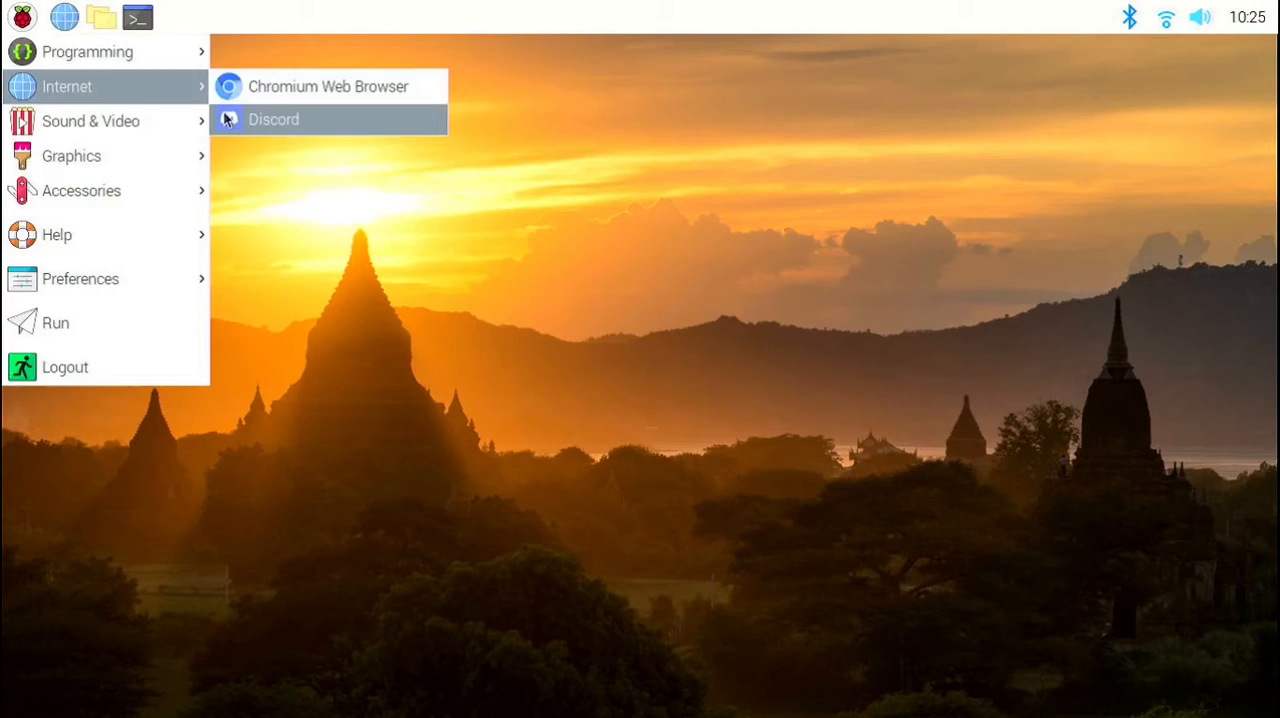
left_click(272, 120)
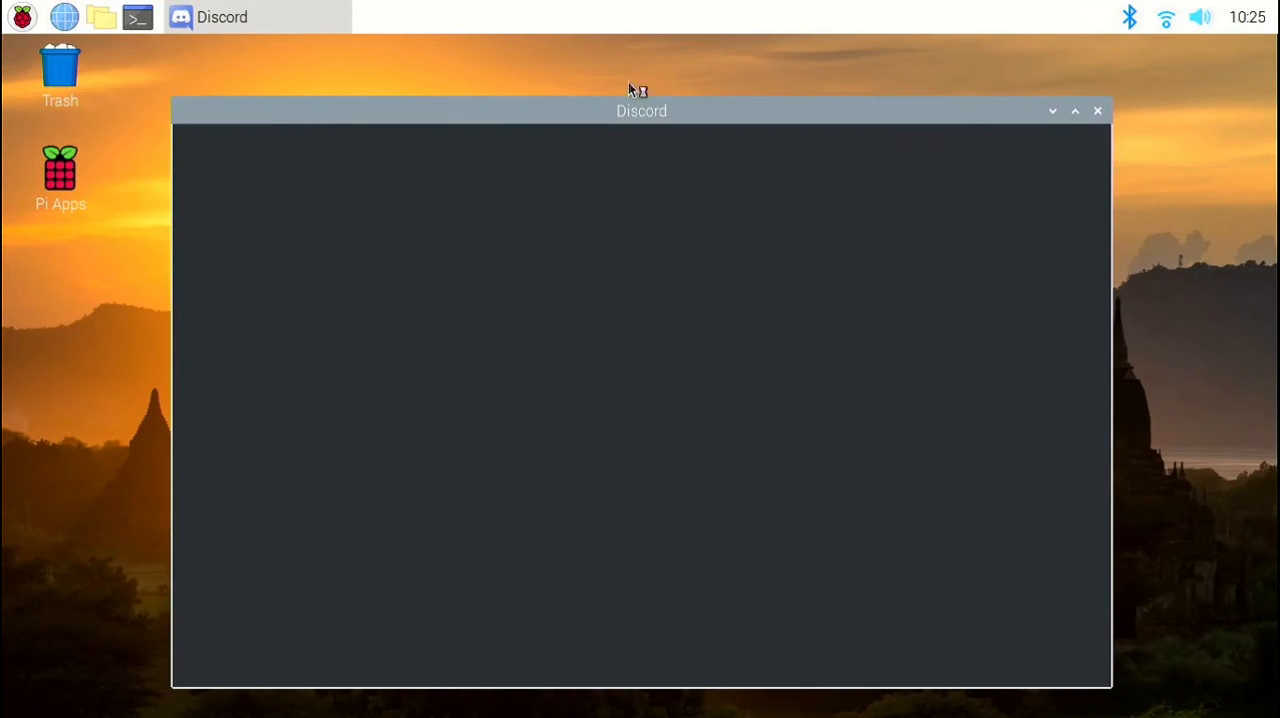
mouse_move(1252, 378)
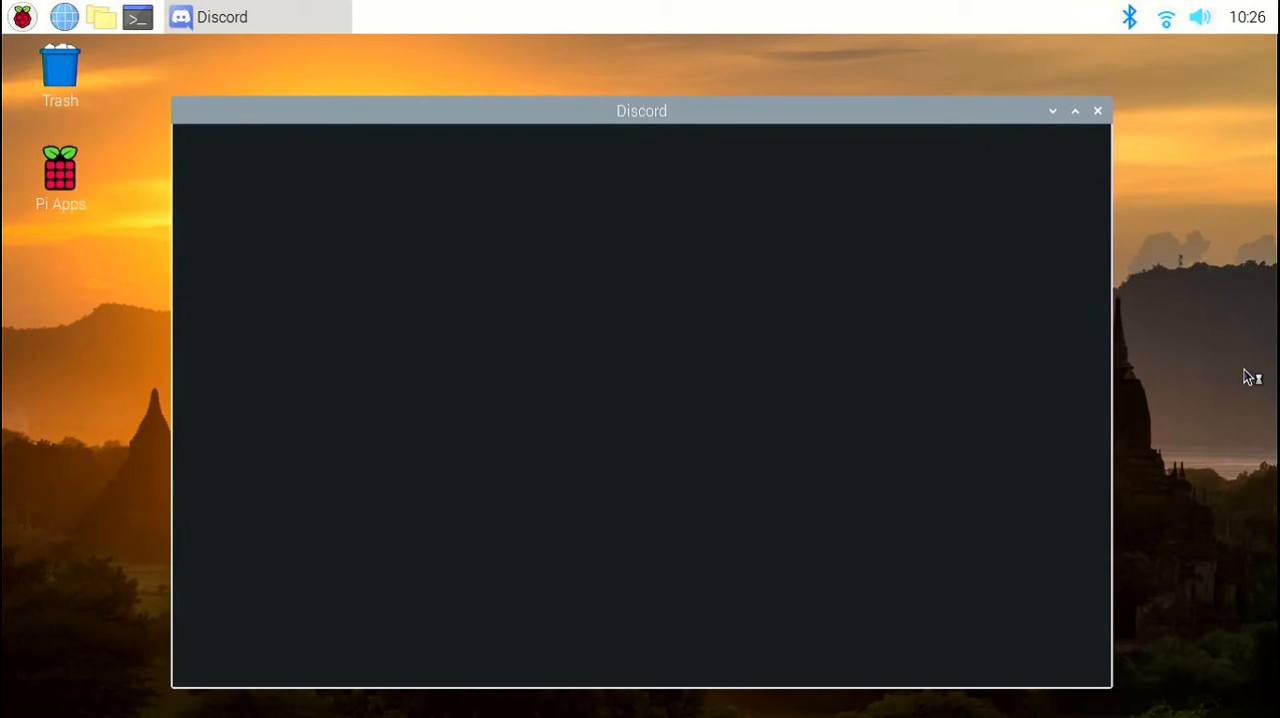
mouse_move(1246, 374)
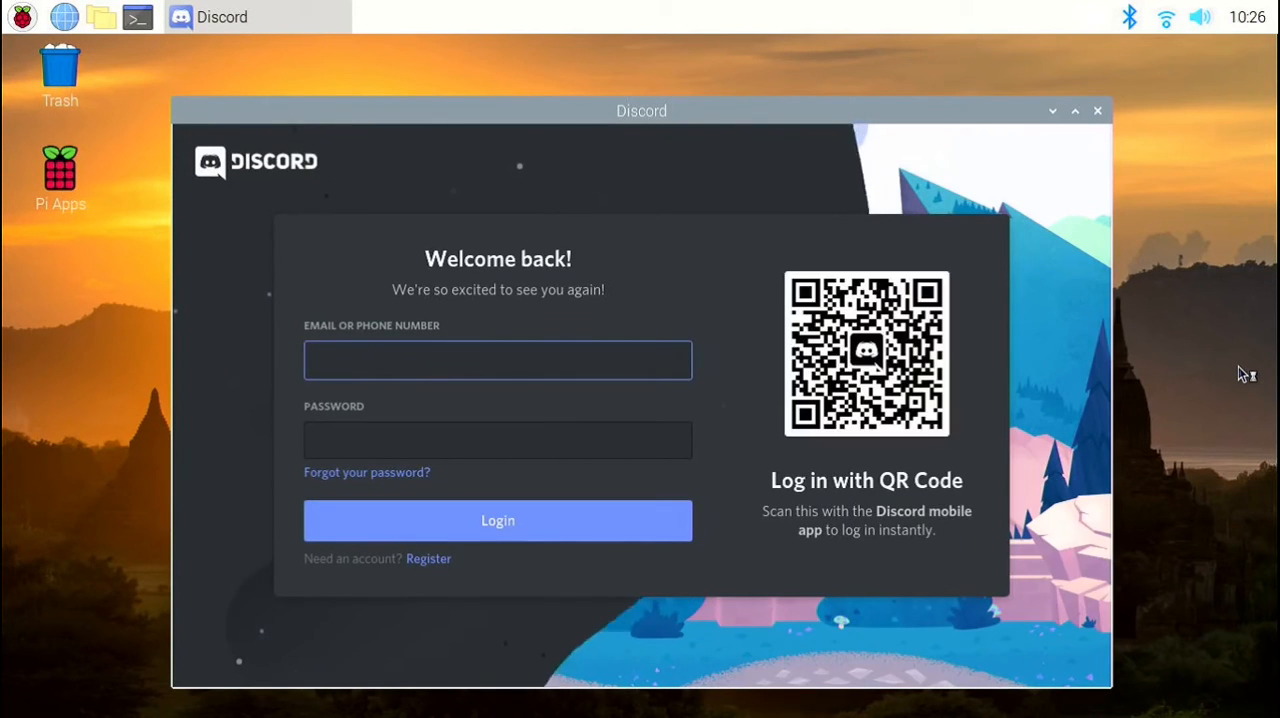
Sign in on the Discord login form to reach the RPI CODERS general channel
left_click(496, 360)
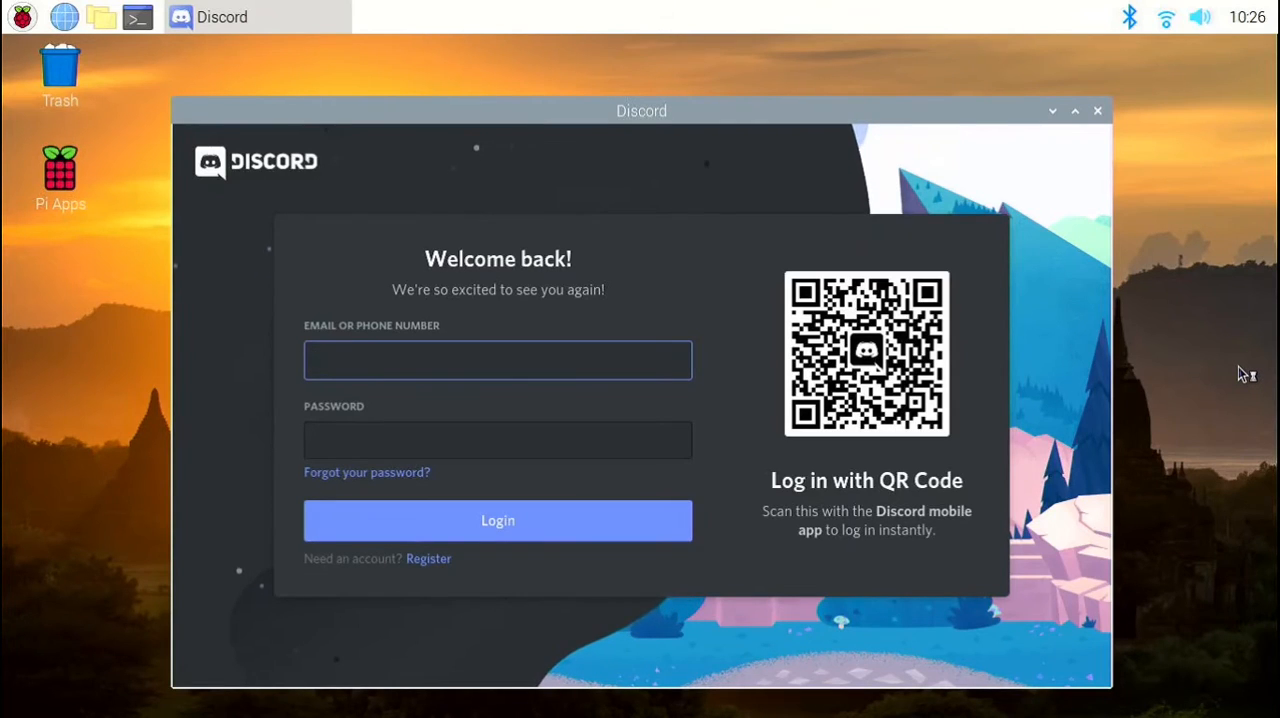
left_click(496, 360)
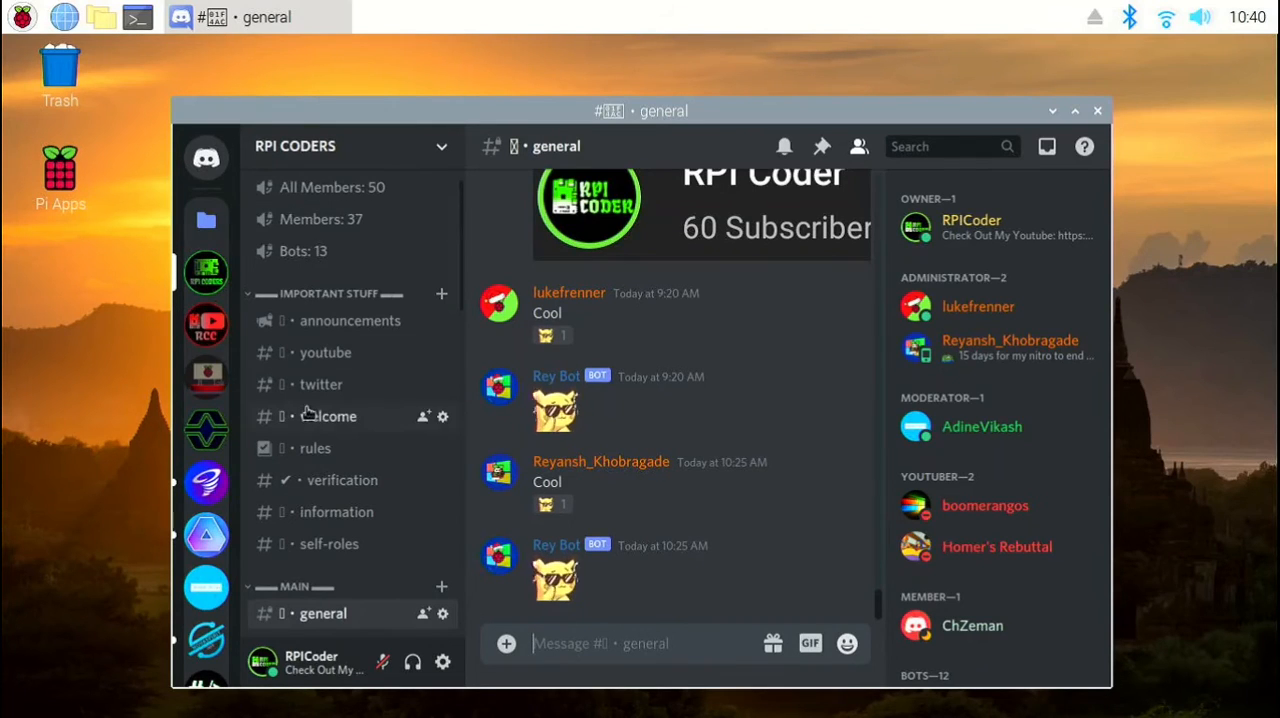
mouse_move(300, 340)
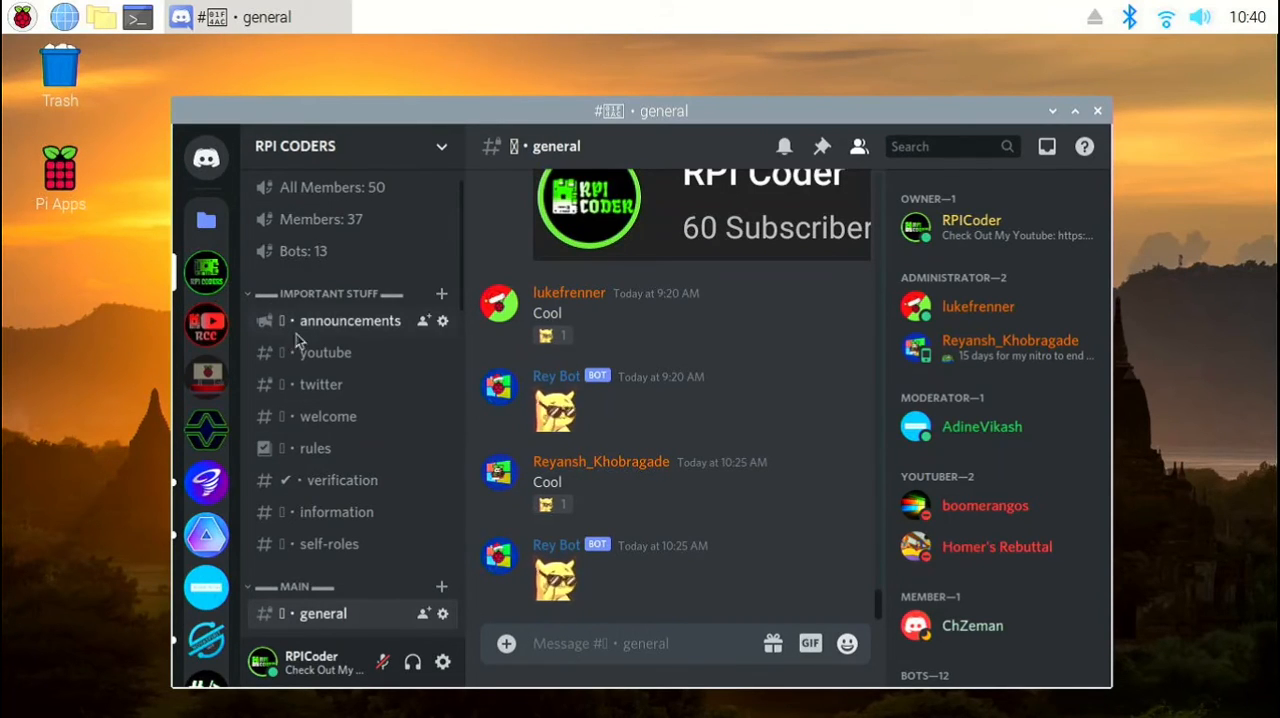
mouse_move(328, 416)
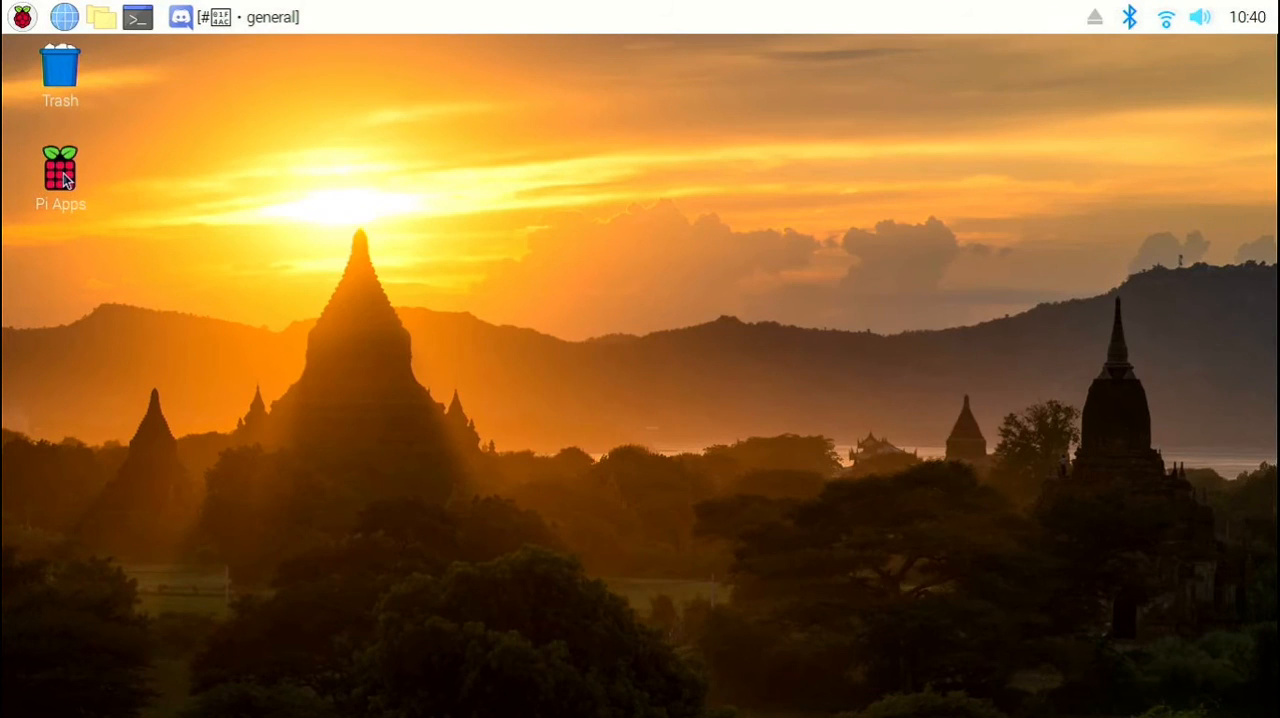
Launch Pi-Apps and install the Color Emoji font
double_click(60, 172)
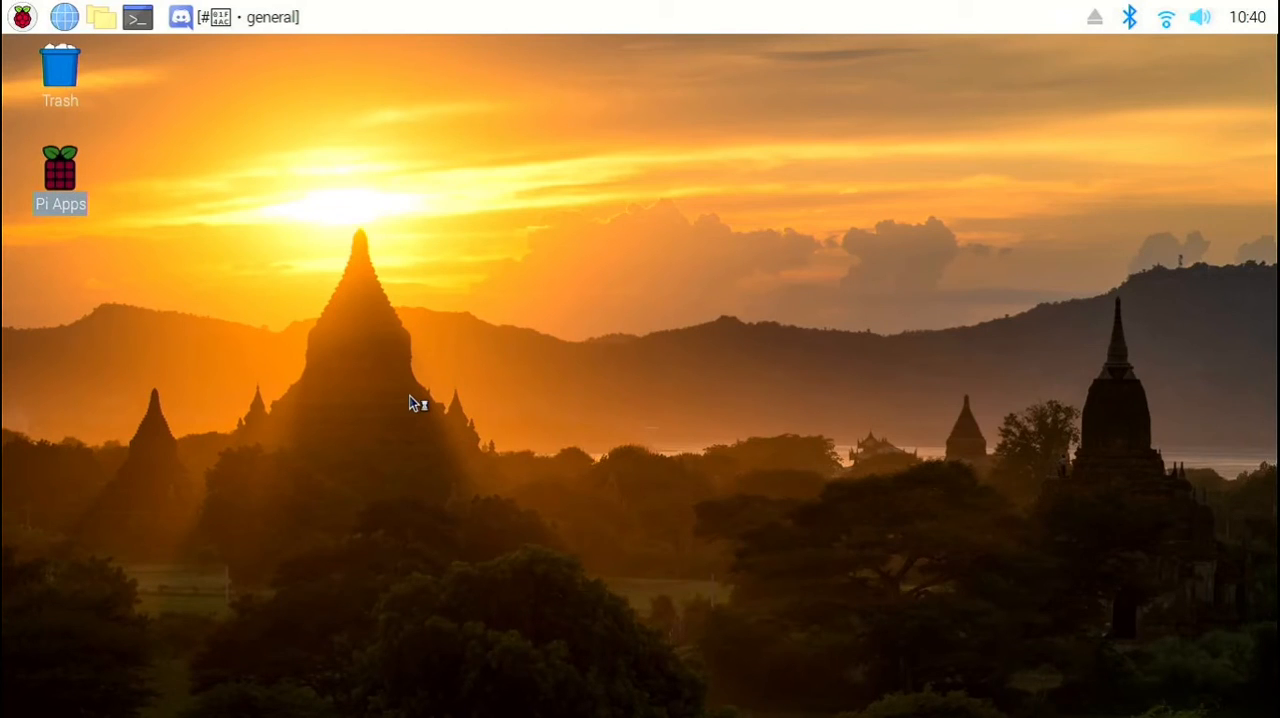
double_click(60, 170)
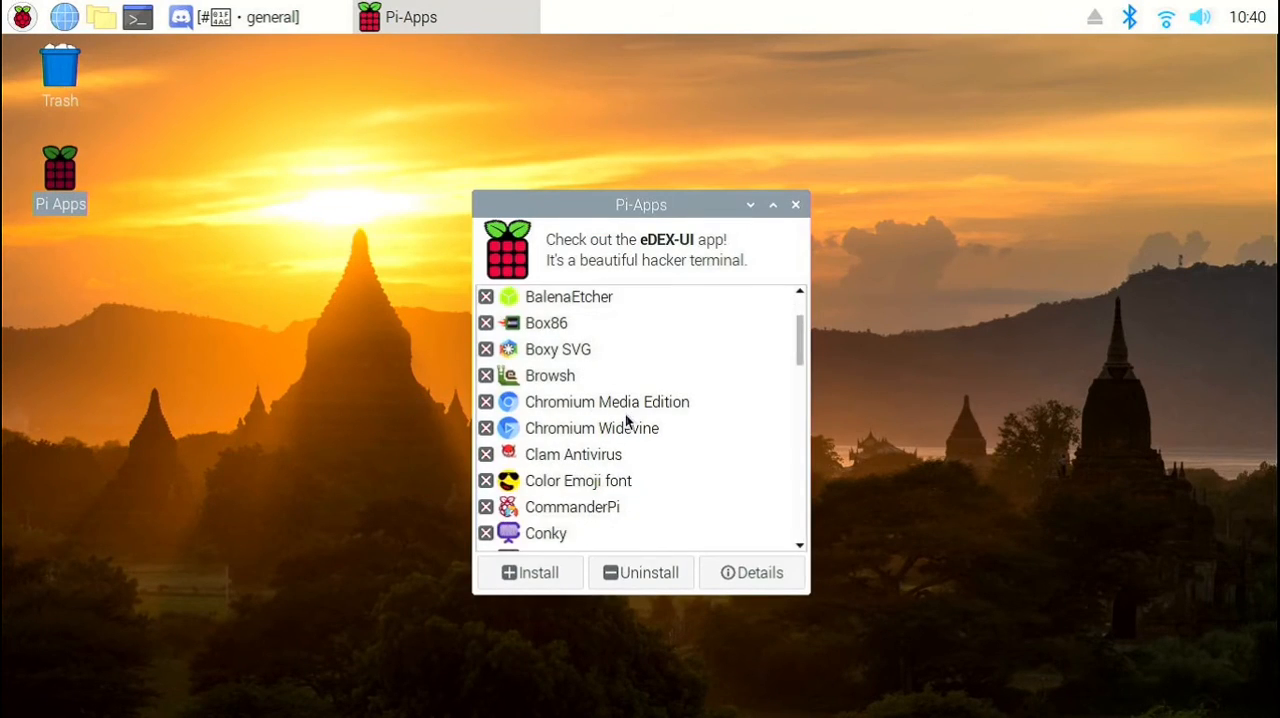
mouse_move(578, 480)
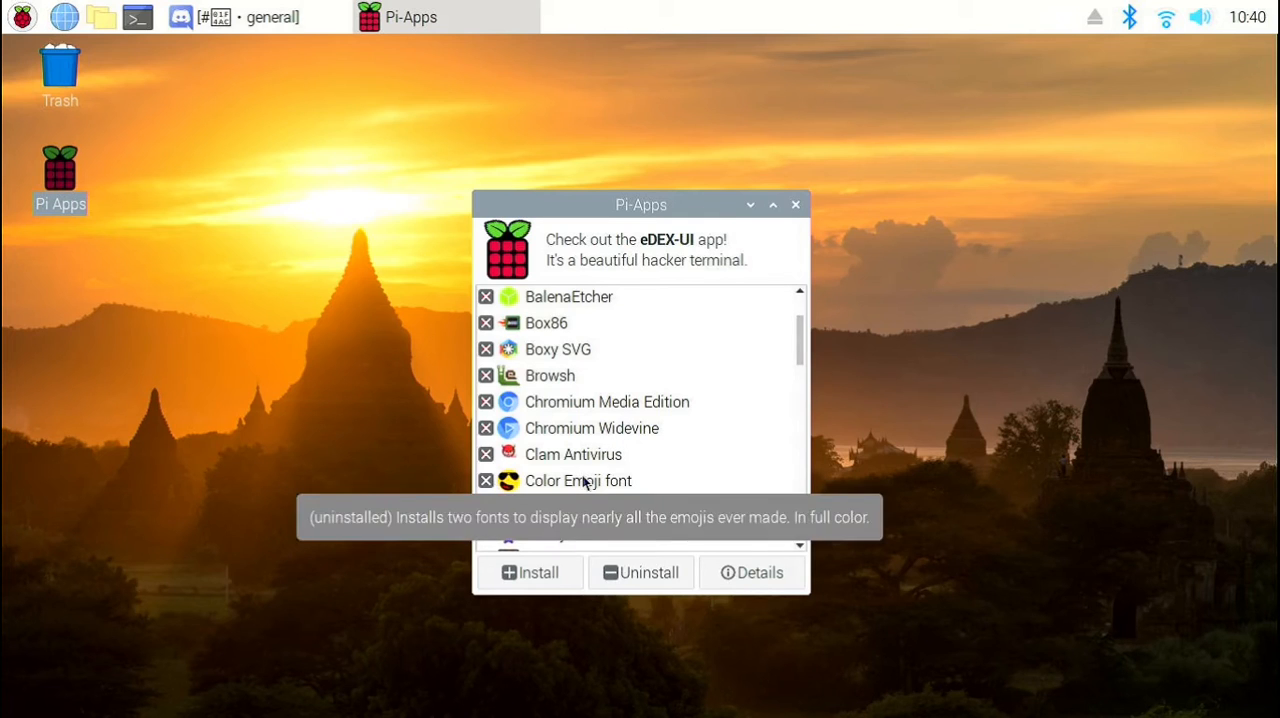
left_click(578, 480)
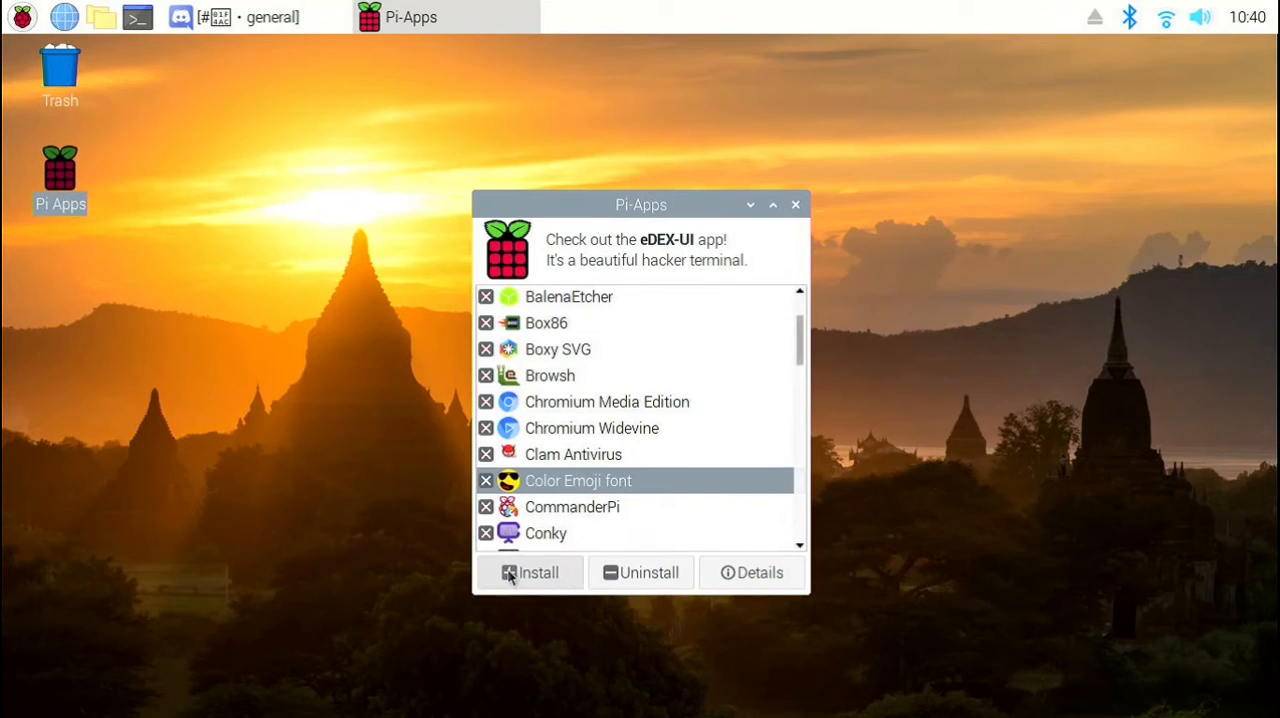
left_click(532, 572)
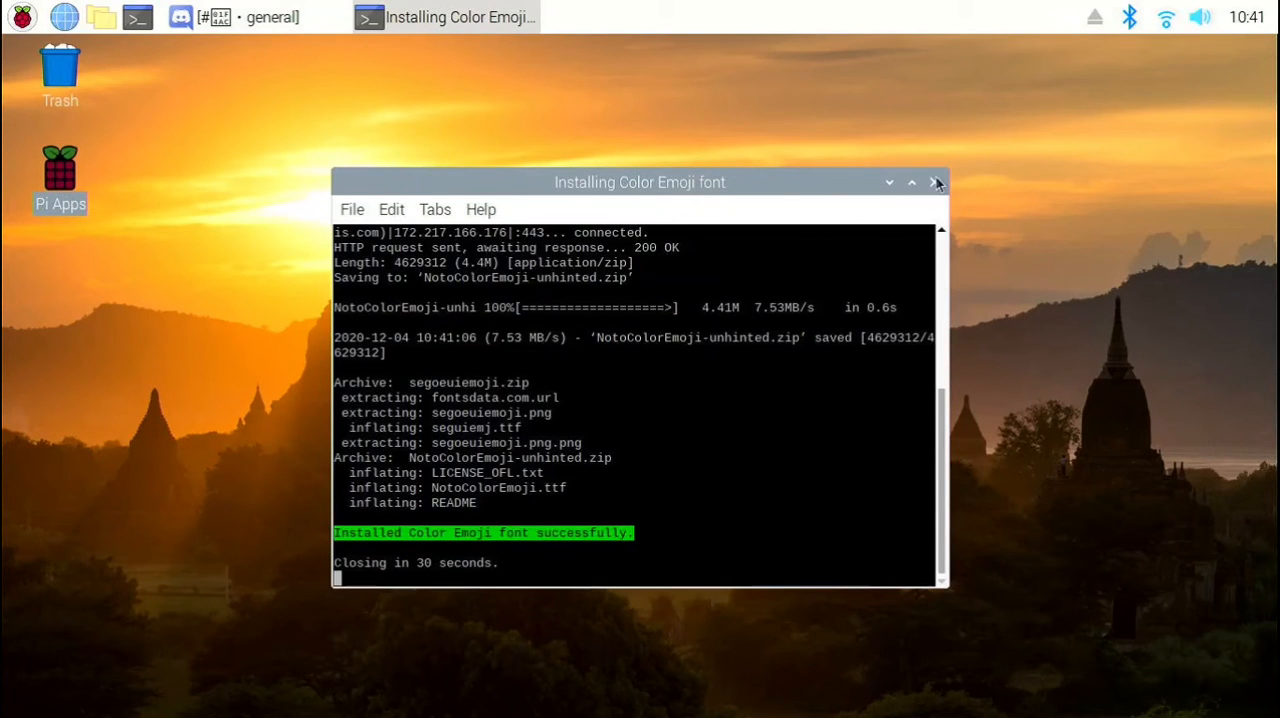
Close the finished font installer terminal and the Pi-Apps window
left_click(936, 182)
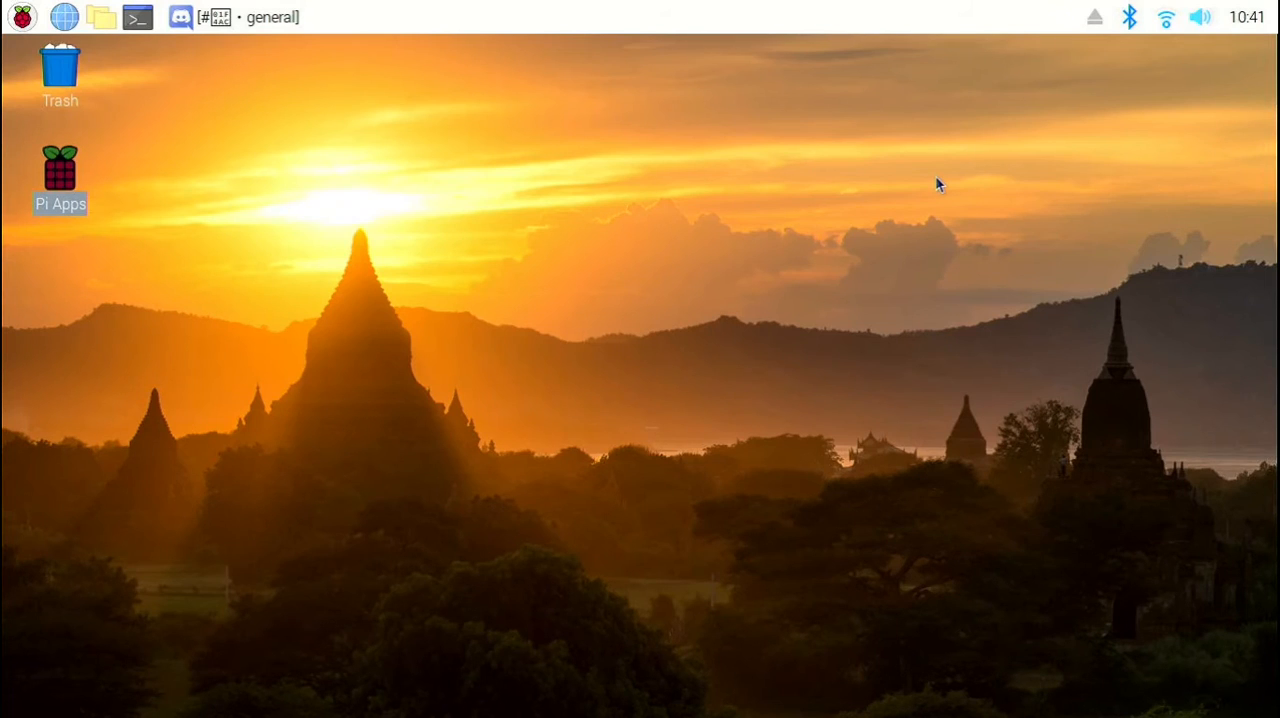
double_click(60, 168)
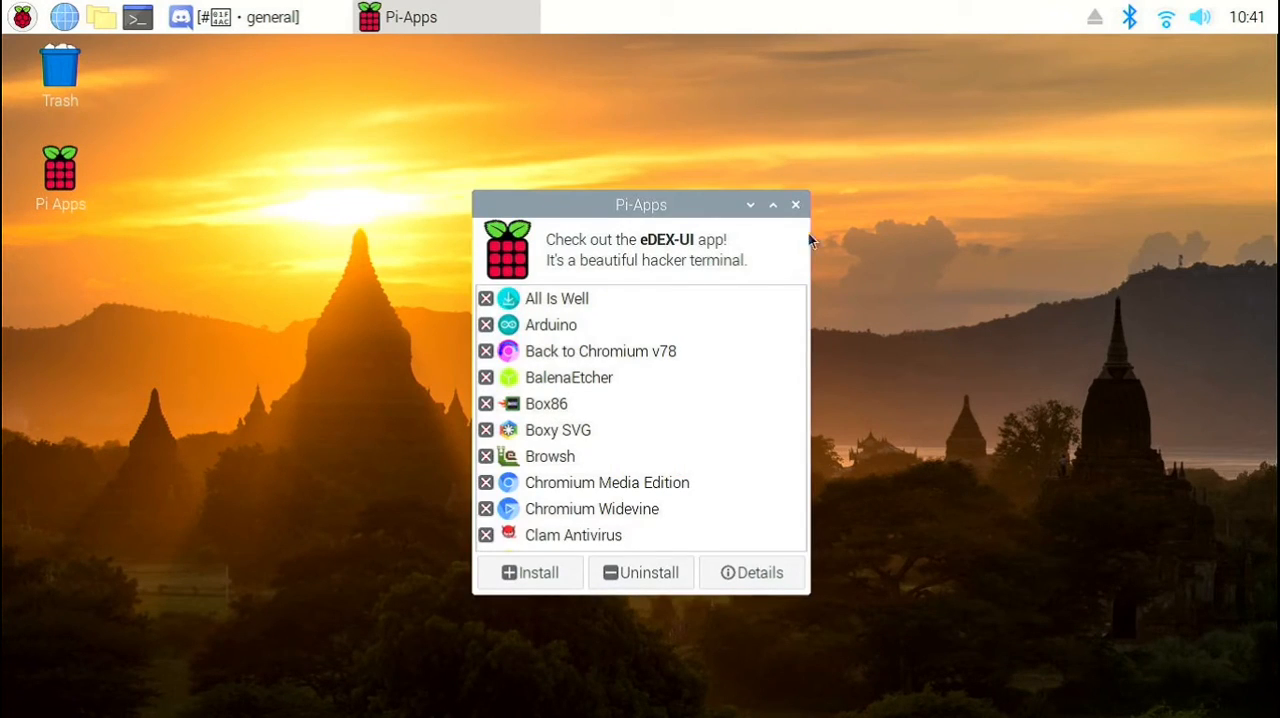
left_click(796, 204)
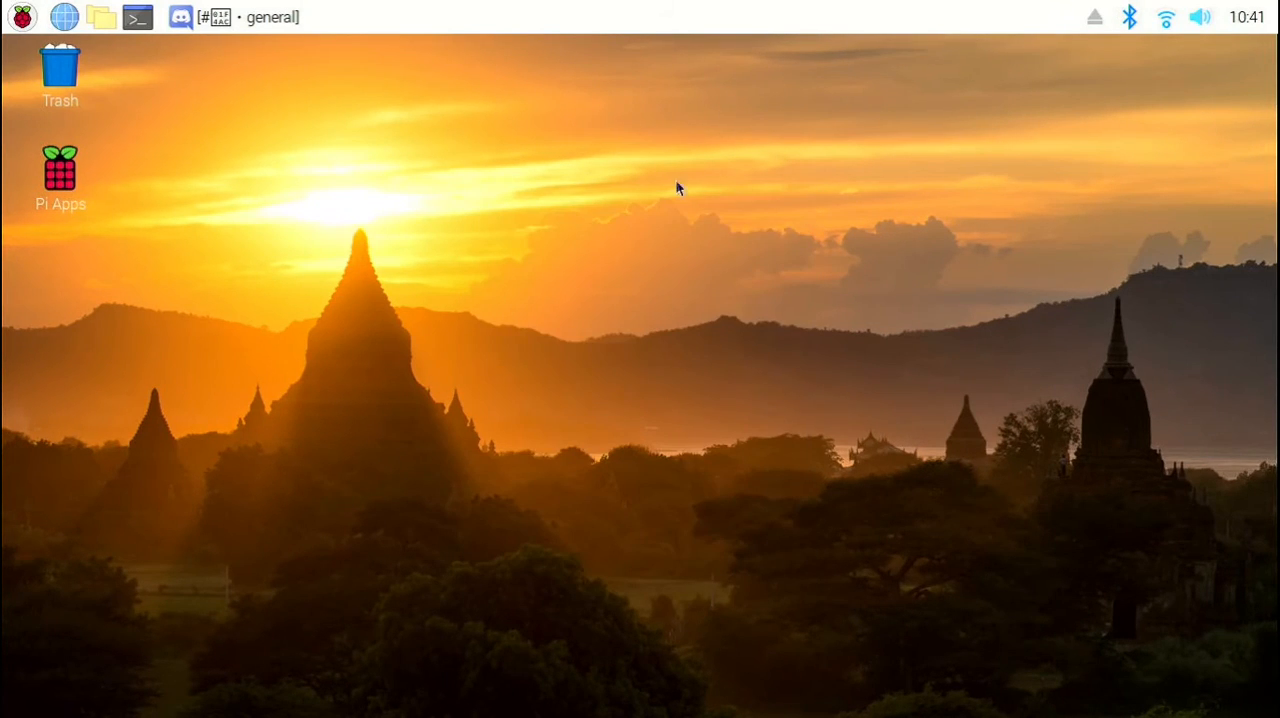
Reboot the Raspberry Pi via Logout > Reboot in the Shutdown options
left_click(20, 16)
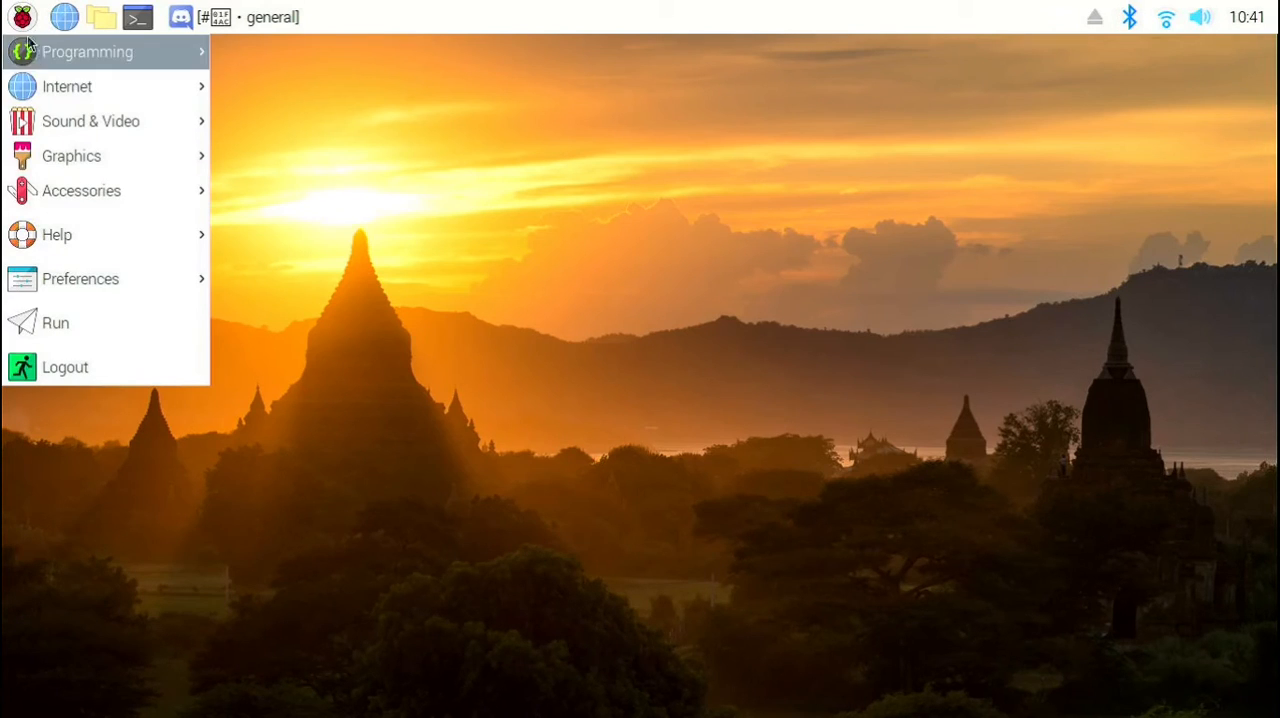
mouse_move(64, 368)
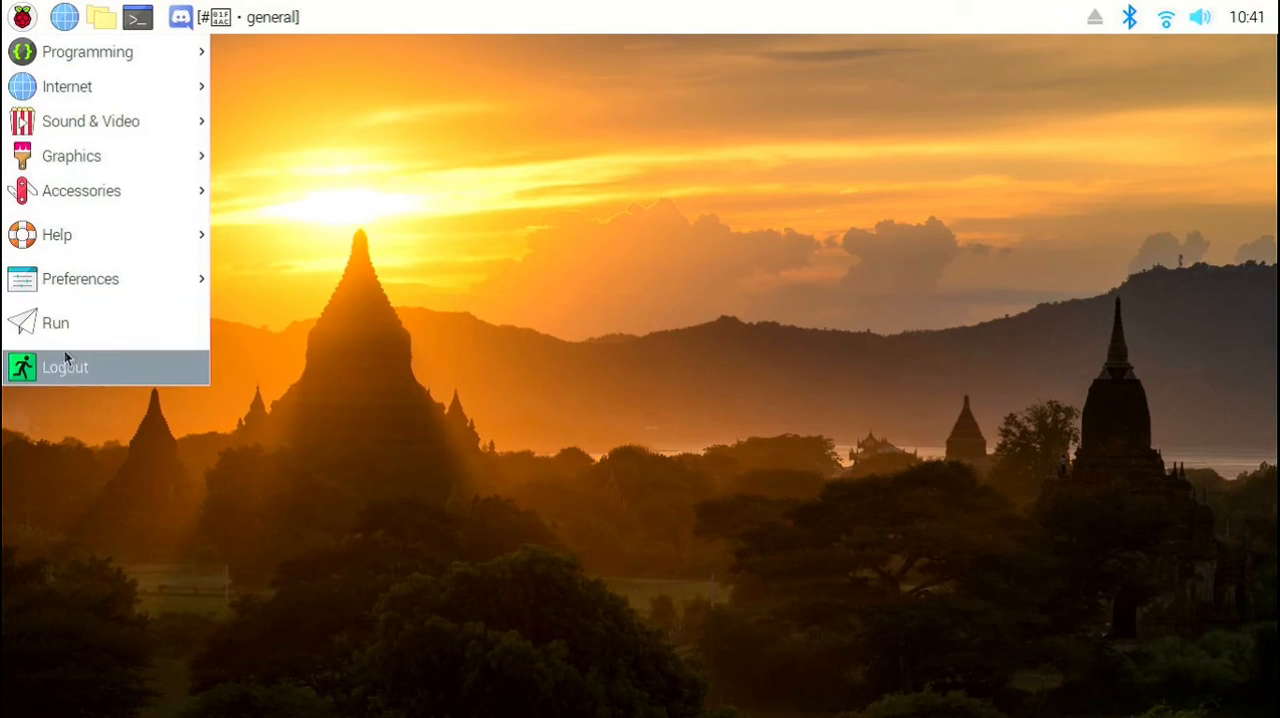
left_click(64, 368)
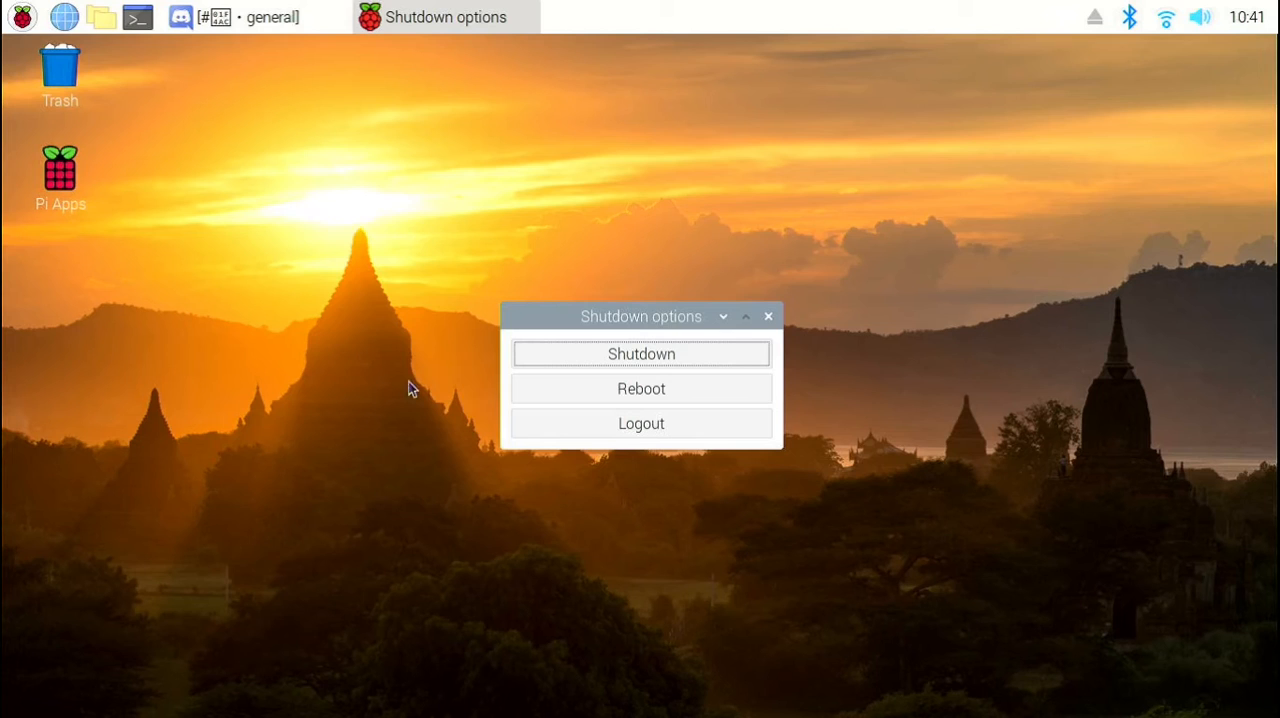
left_click(640, 388)
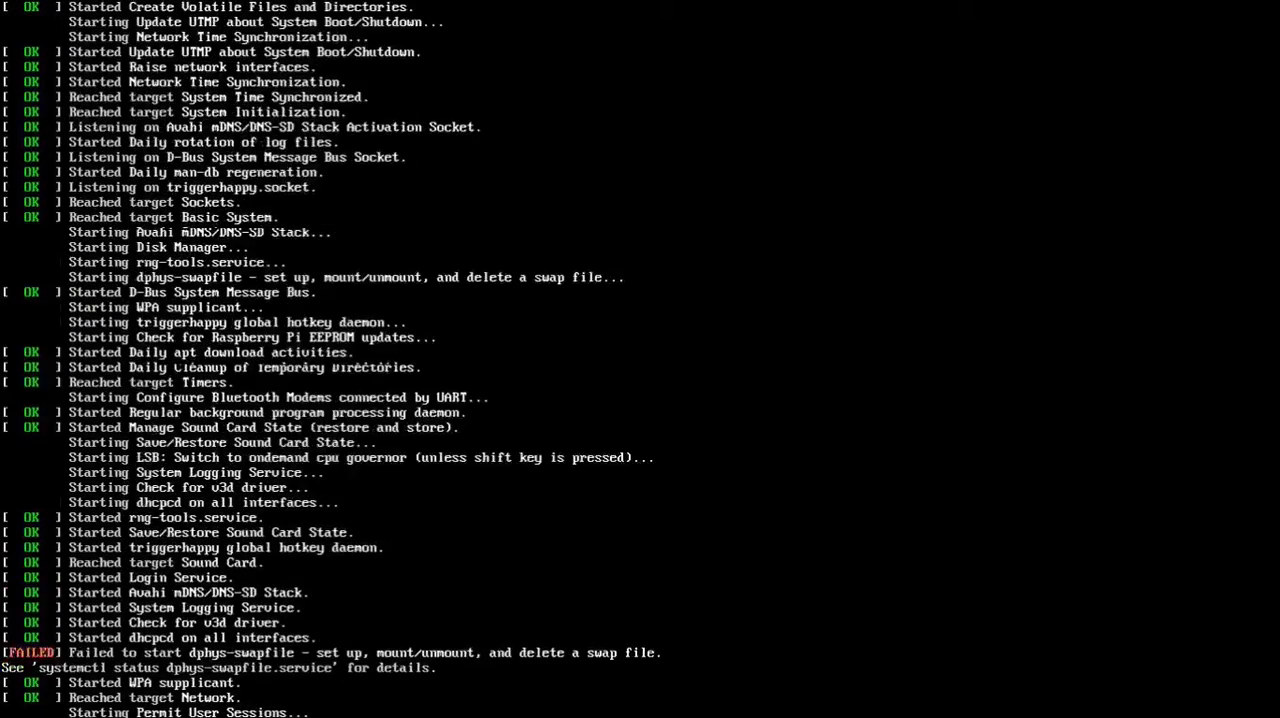
scroll("down", 3)
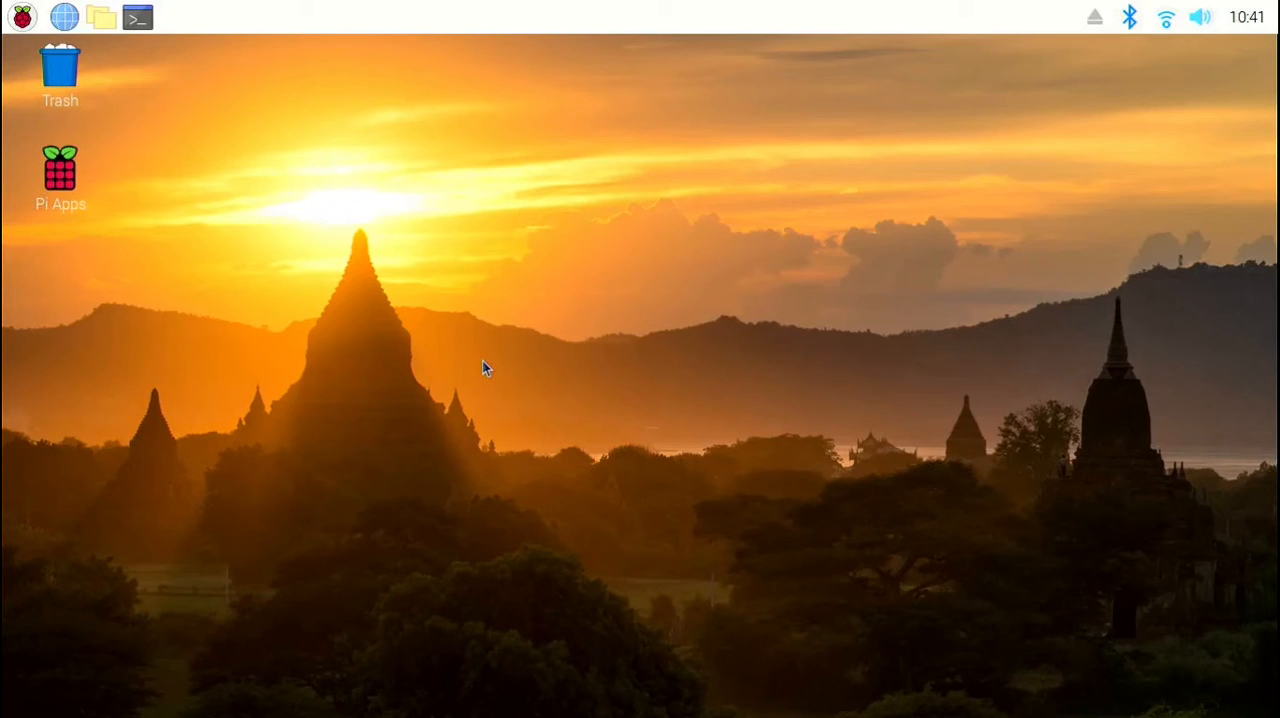
mouse_move(240, 236)
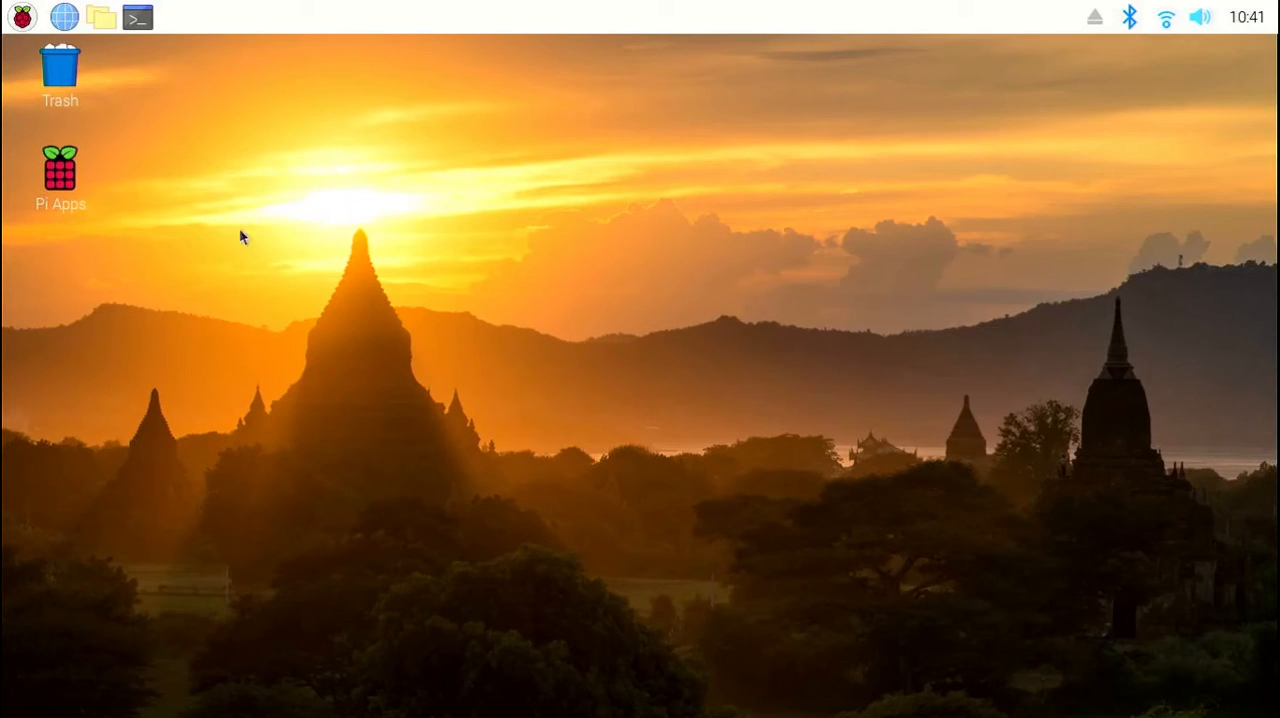
Relaunch Discord from the applications menu on the rebooted desktop
left_click(20, 16)
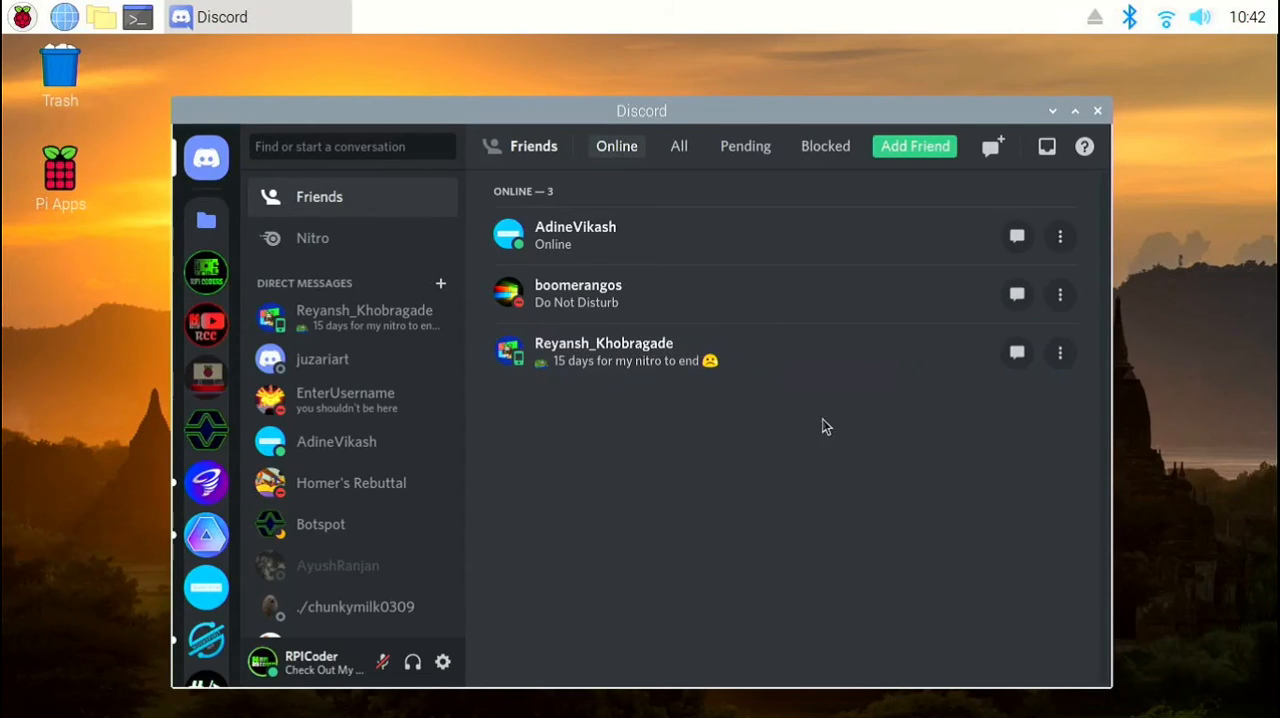
mouse_move(206, 272)
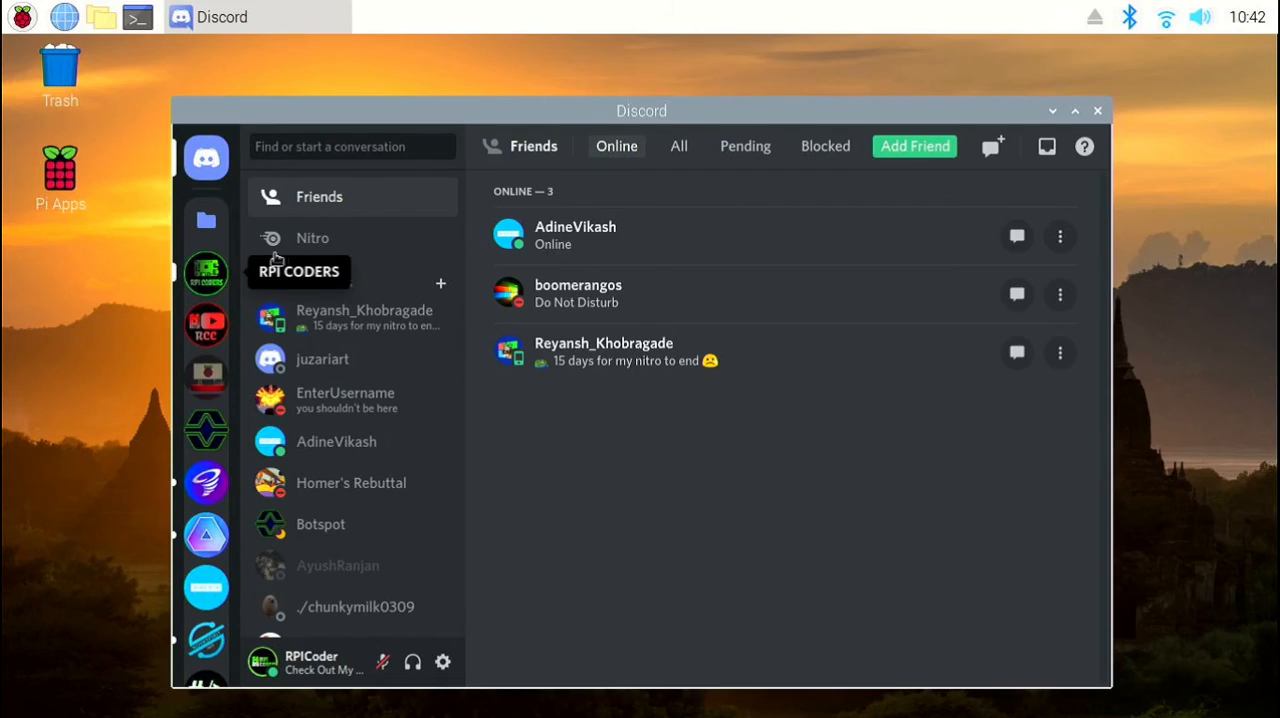
Switch to the RPI CODERS server's general channel, now showing colour emojis in channel names
left_click(206, 272)
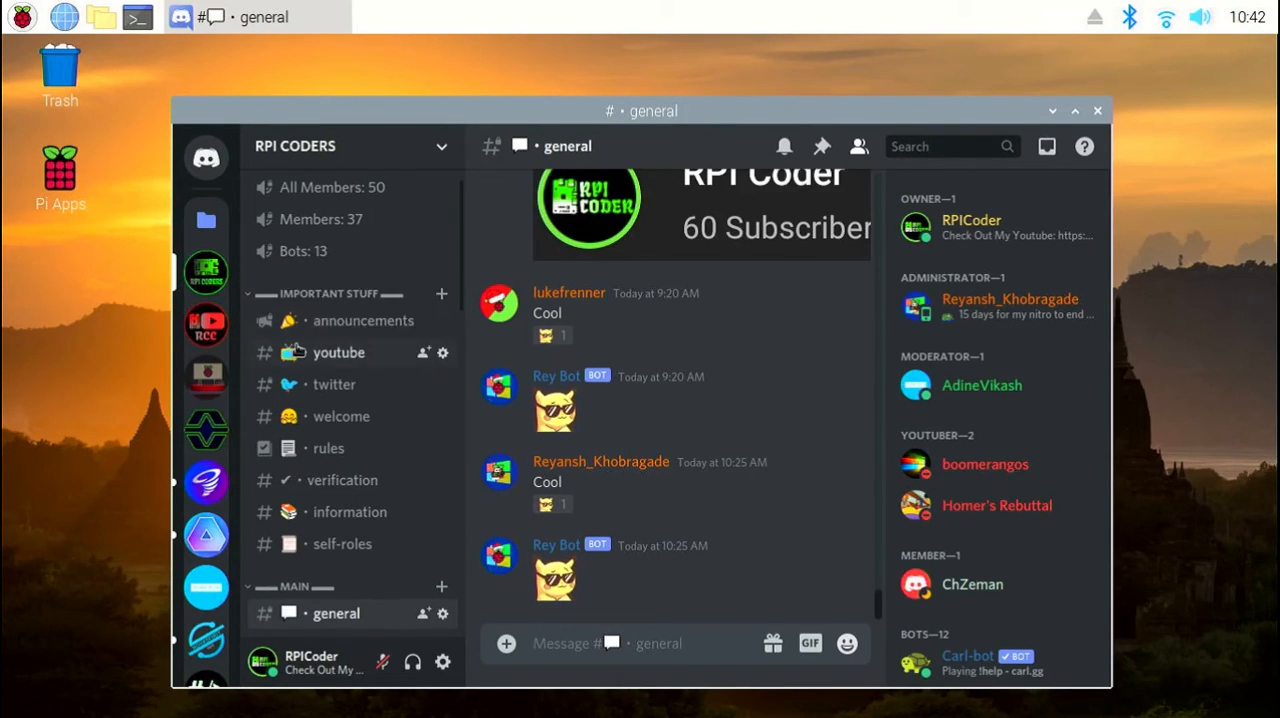
mouse_move(264, 524)
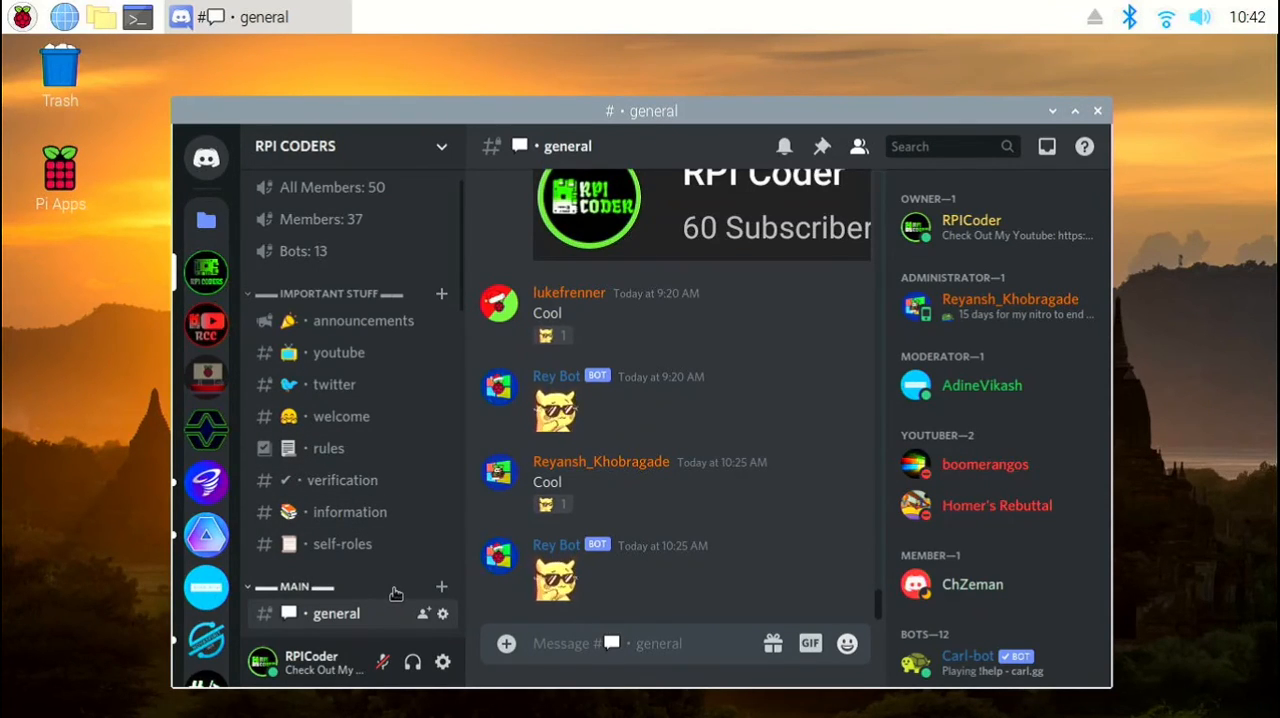
mouse_move(416, 460)
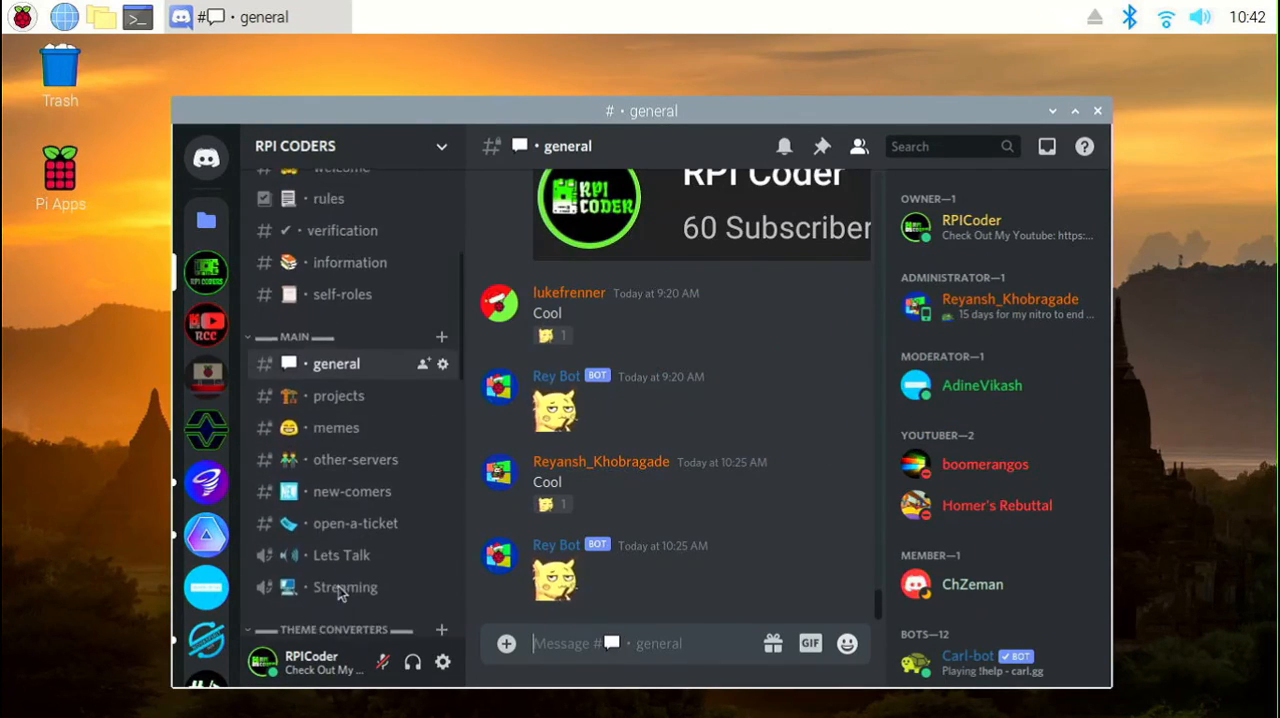
scroll("down", 3)
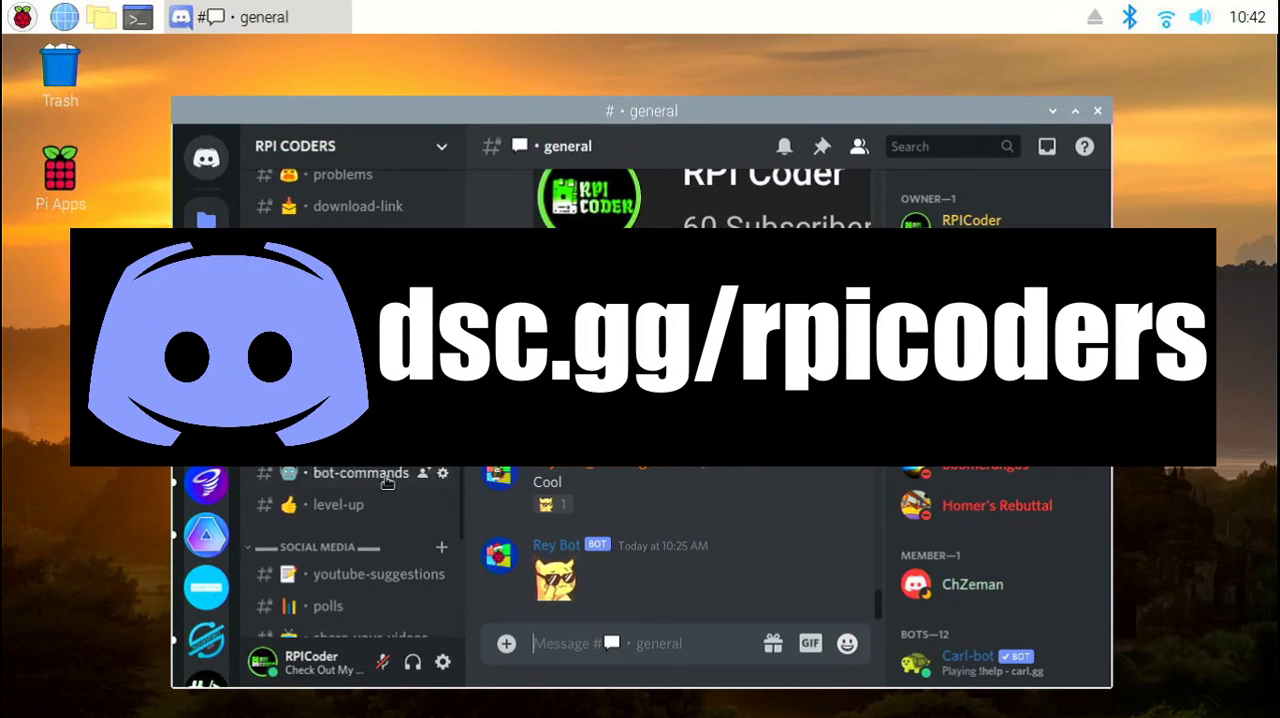
scroll("down", 3)
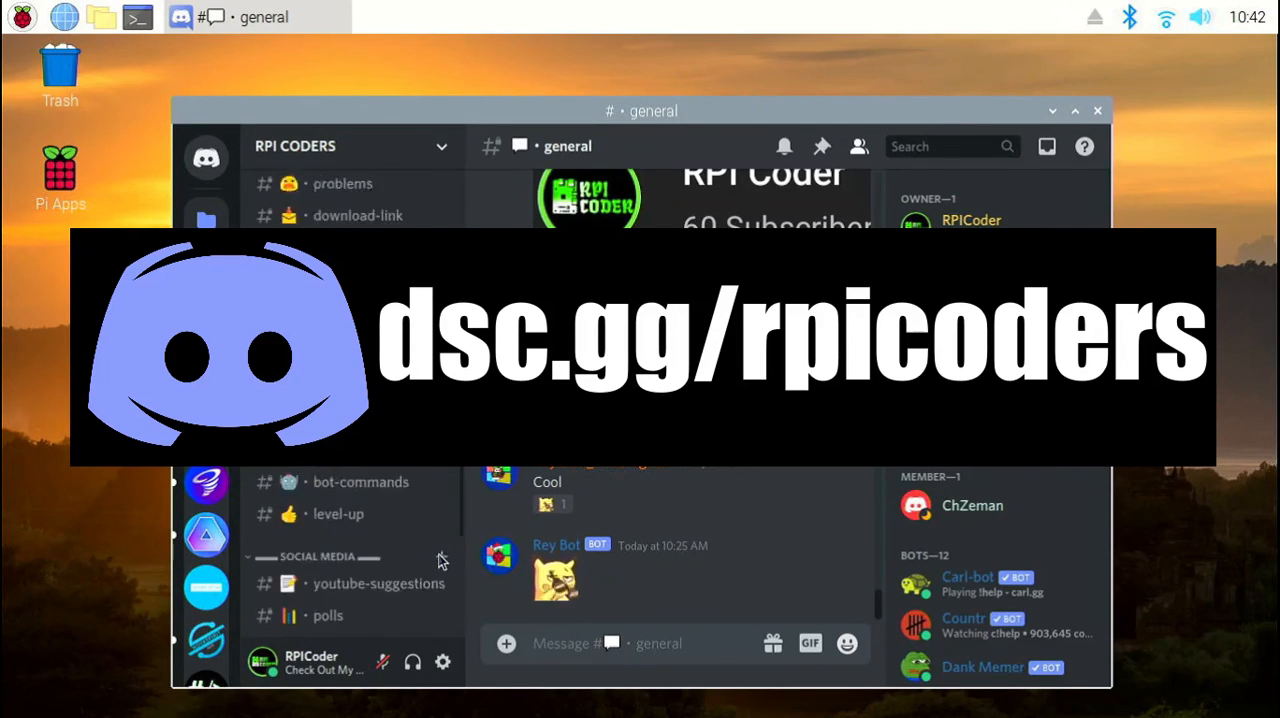
scroll("down", 3)
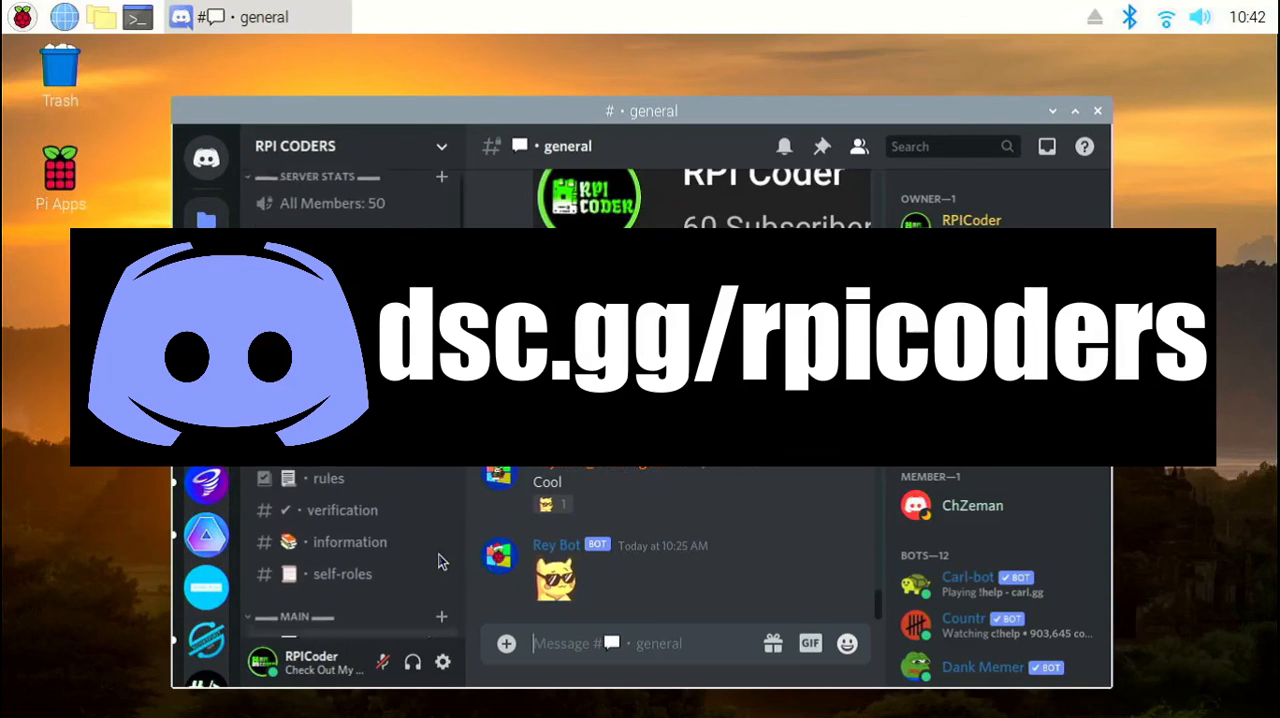